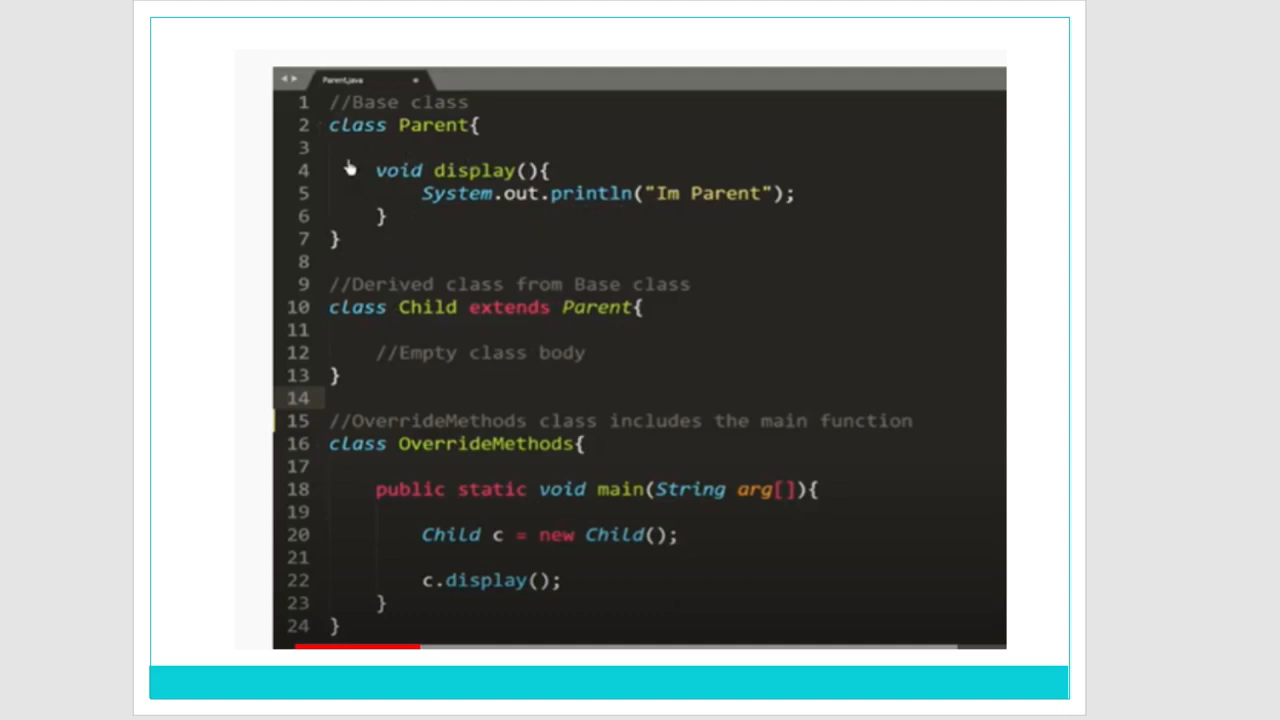
pyautogui.moveTo(752, 430)
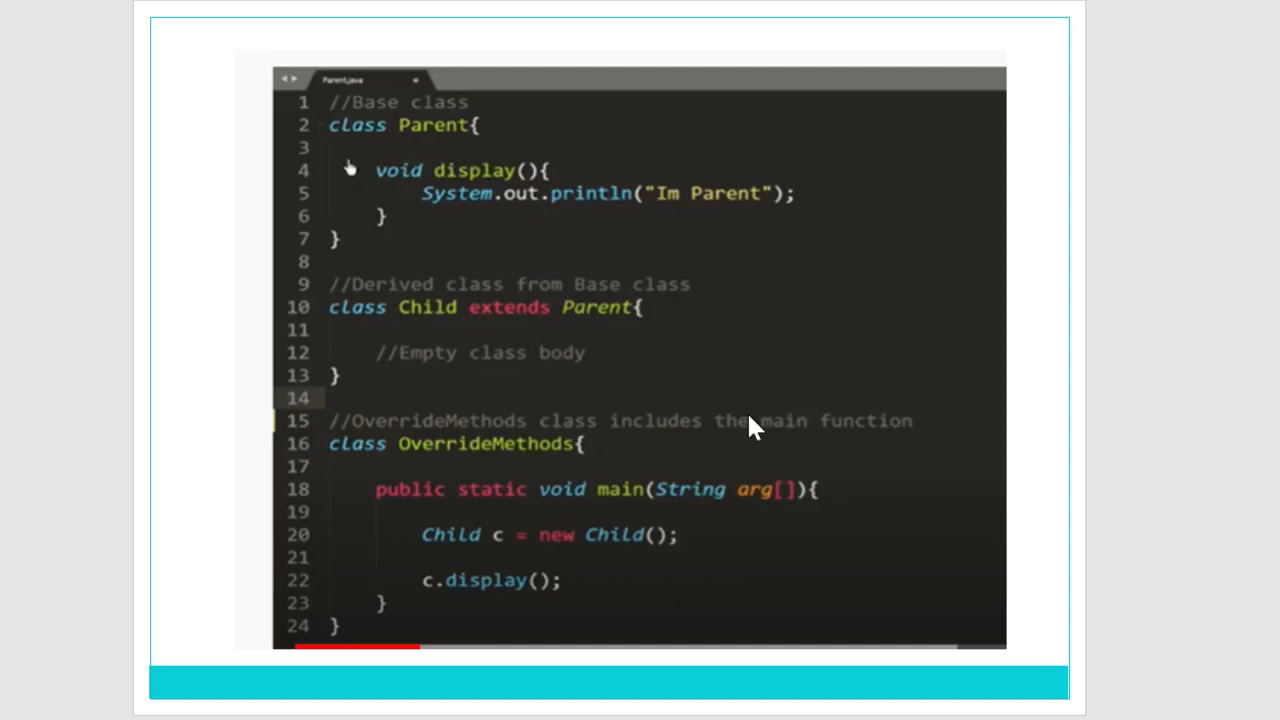
pyautogui.moveTo(384, 150)
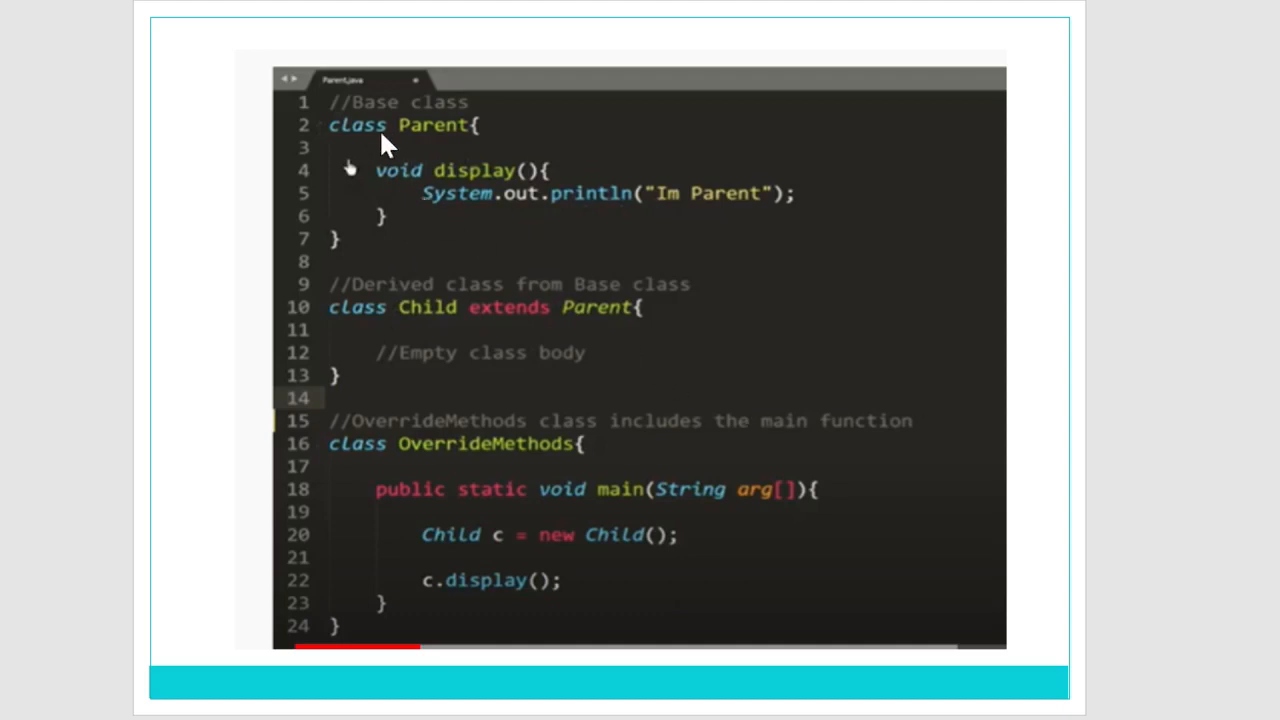
pyautogui.moveTo(464, 156)
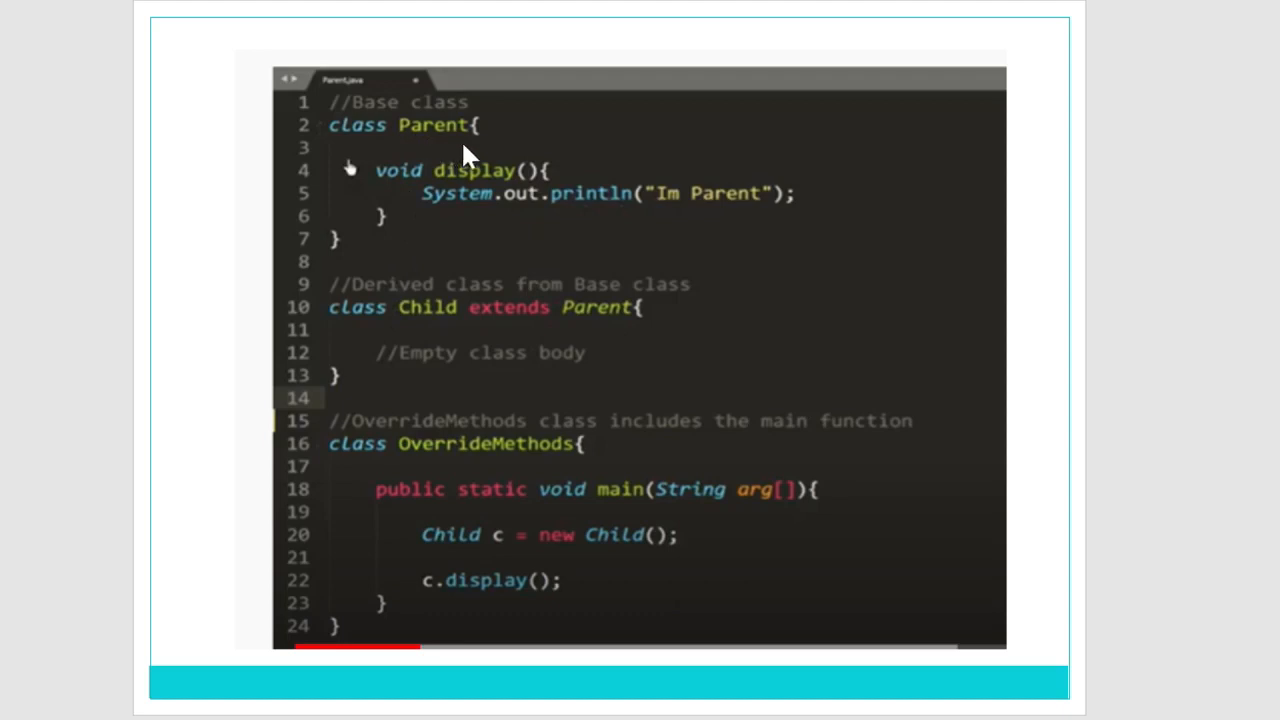
pyautogui.moveTo(476, 168)
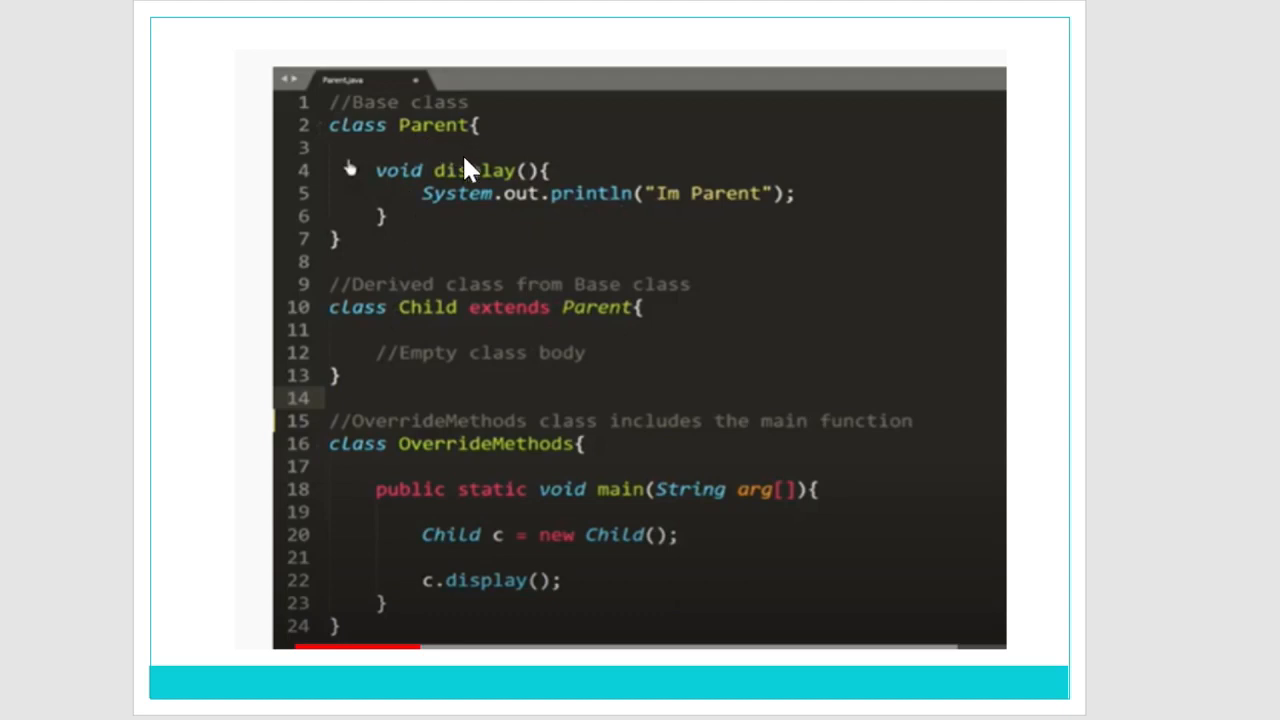
pyautogui.moveTo(424, 332)
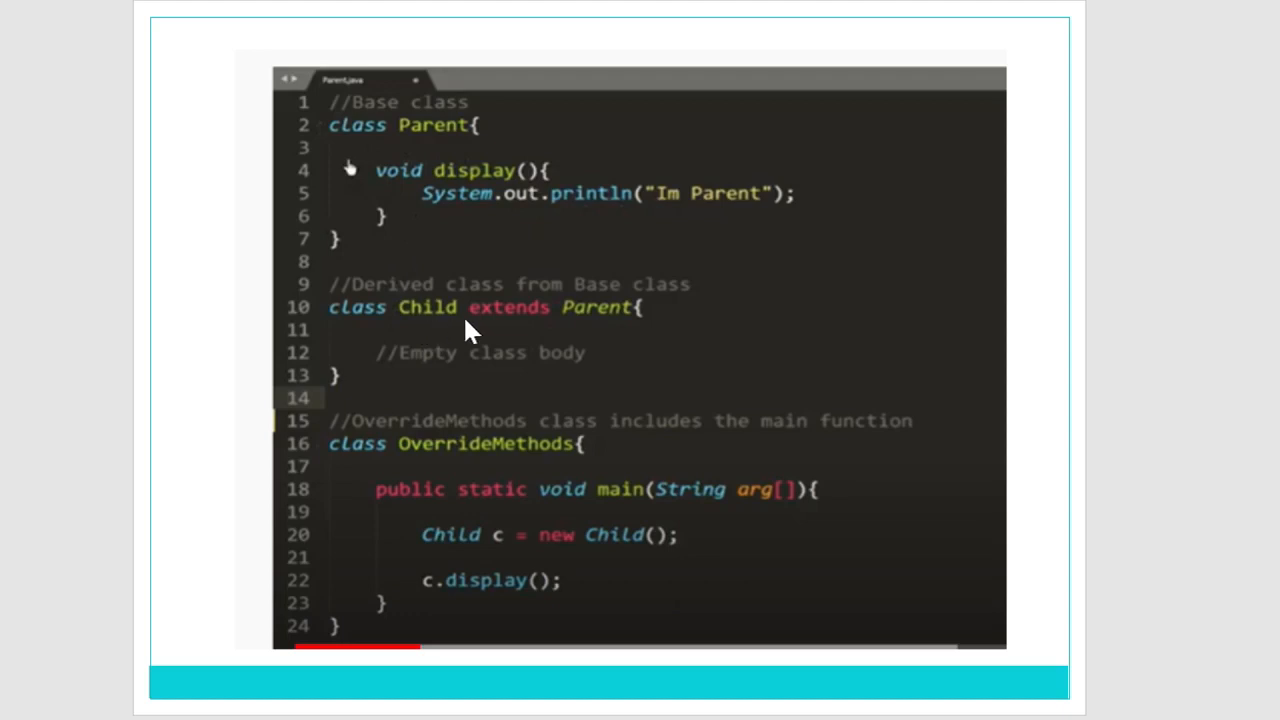
pyautogui.moveTo(544, 330)
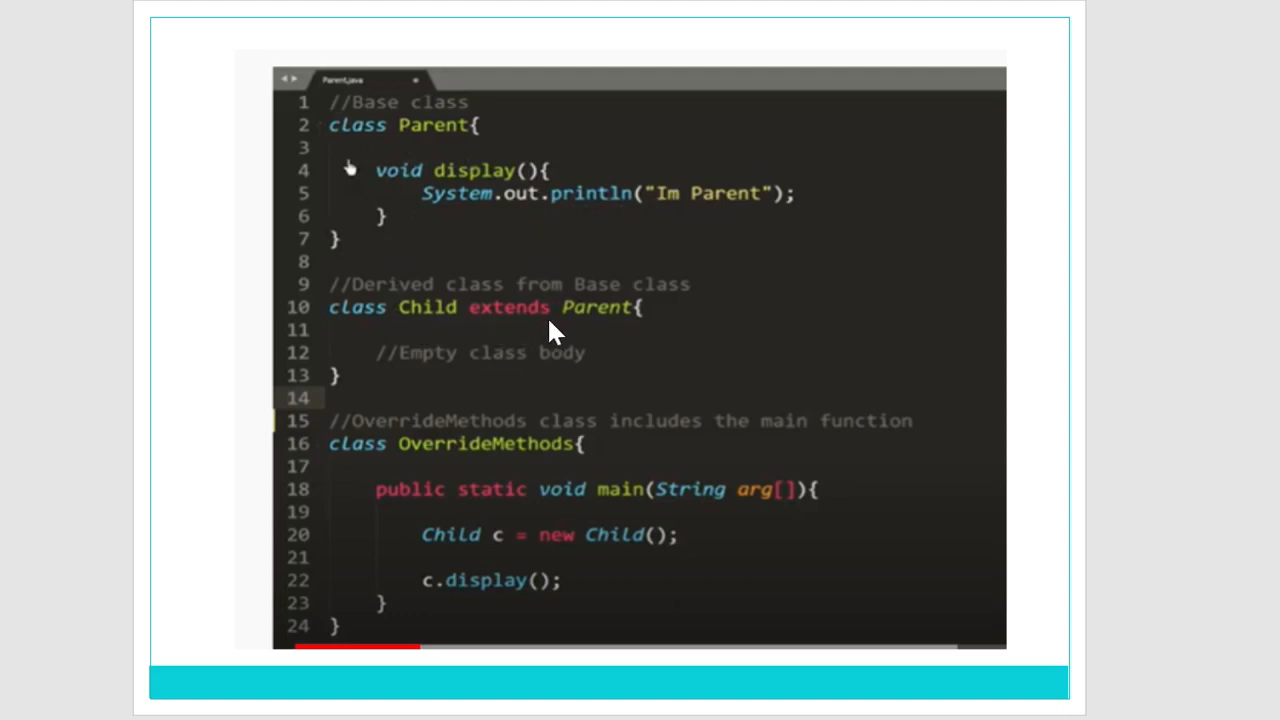
pyautogui.moveTo(536, 290)
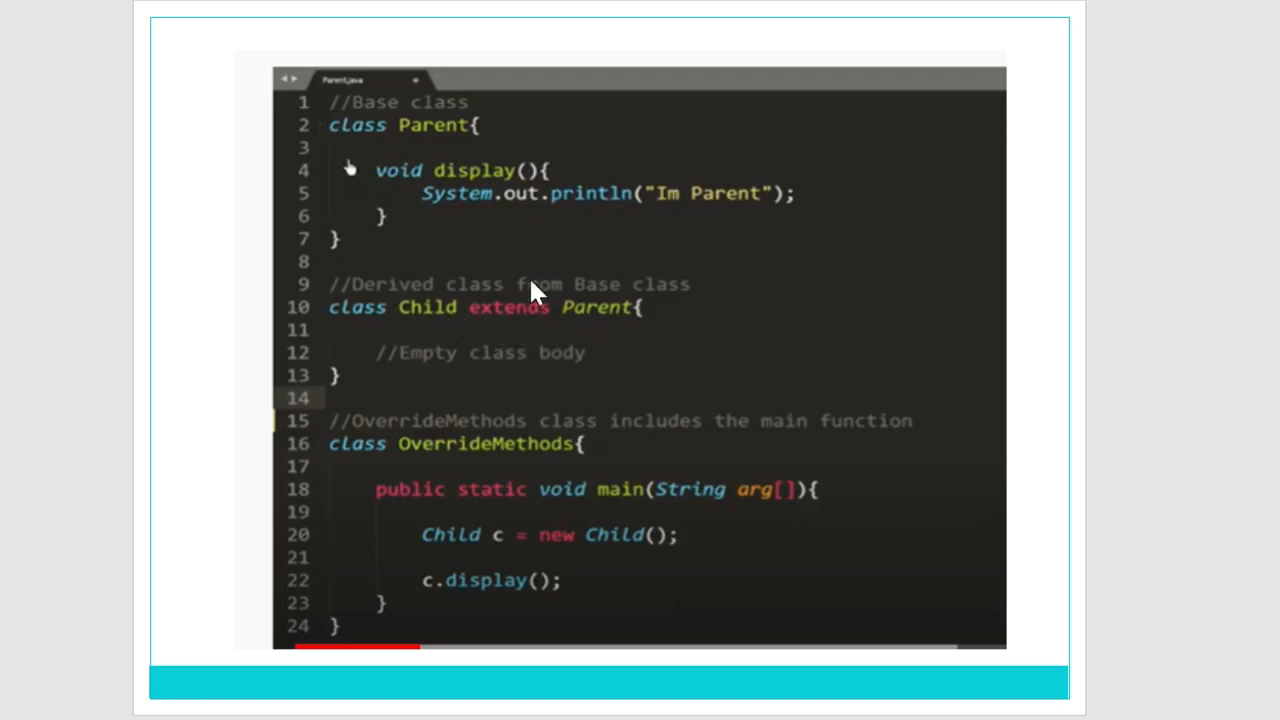
pyautogui.moveTo(424, 342)
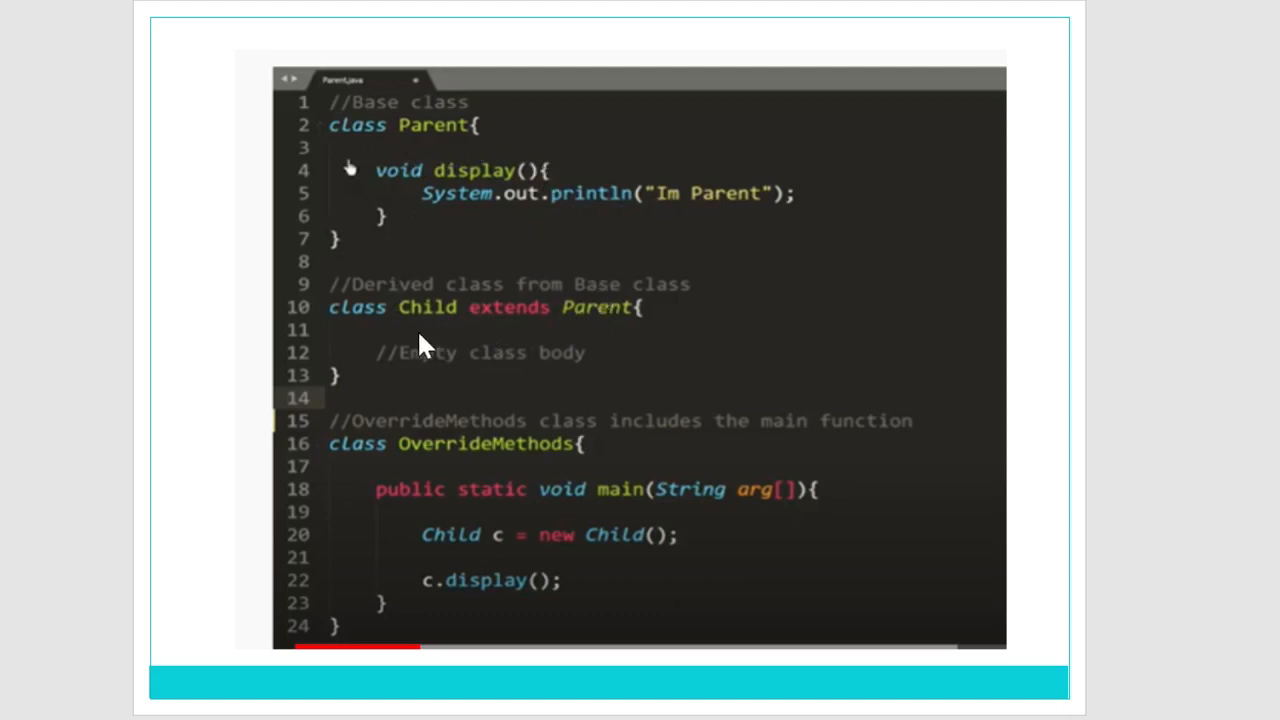
pyautogui.moveTo(544, 356)
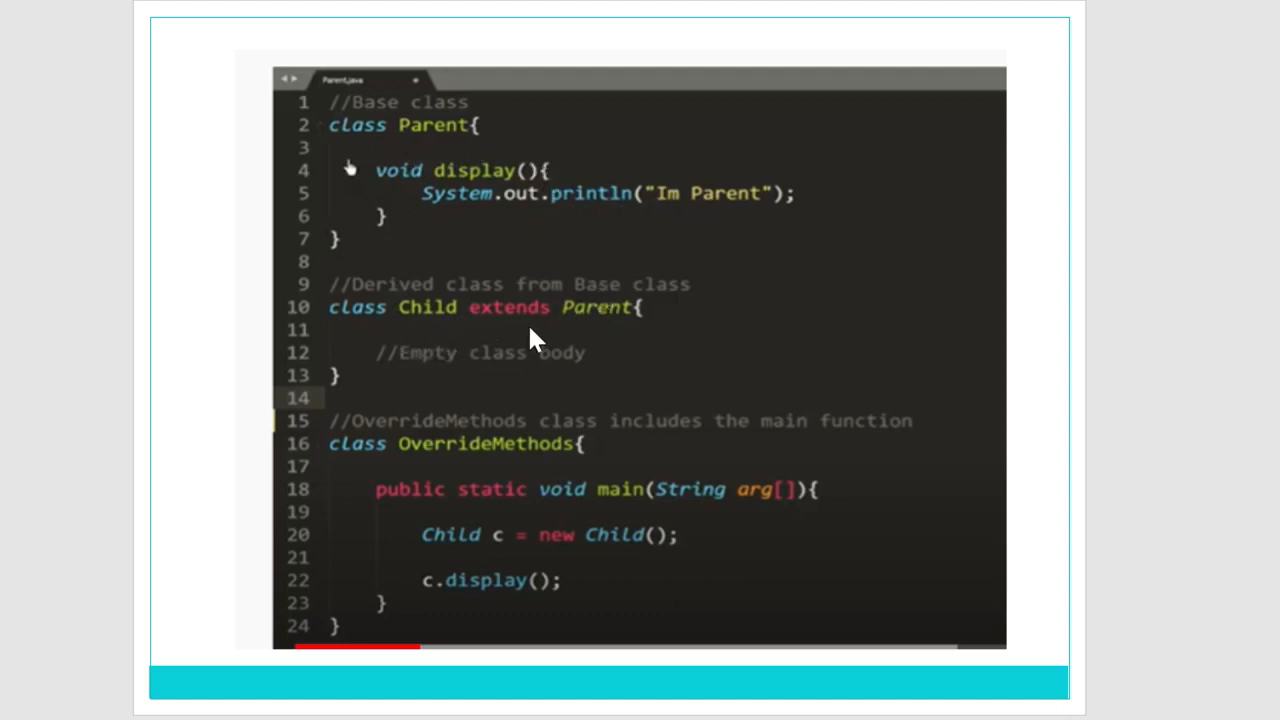
pyautogui.moveTo(600, 348)
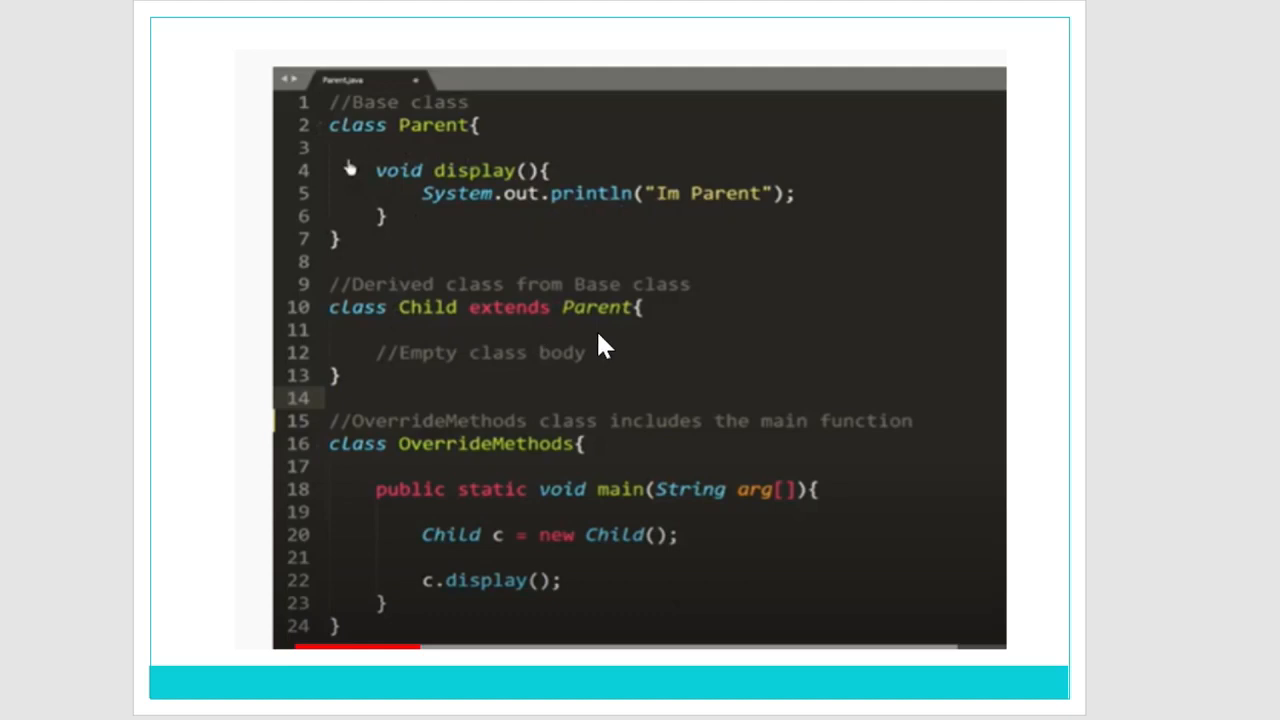
pyautogui.moveTo(360, 164)
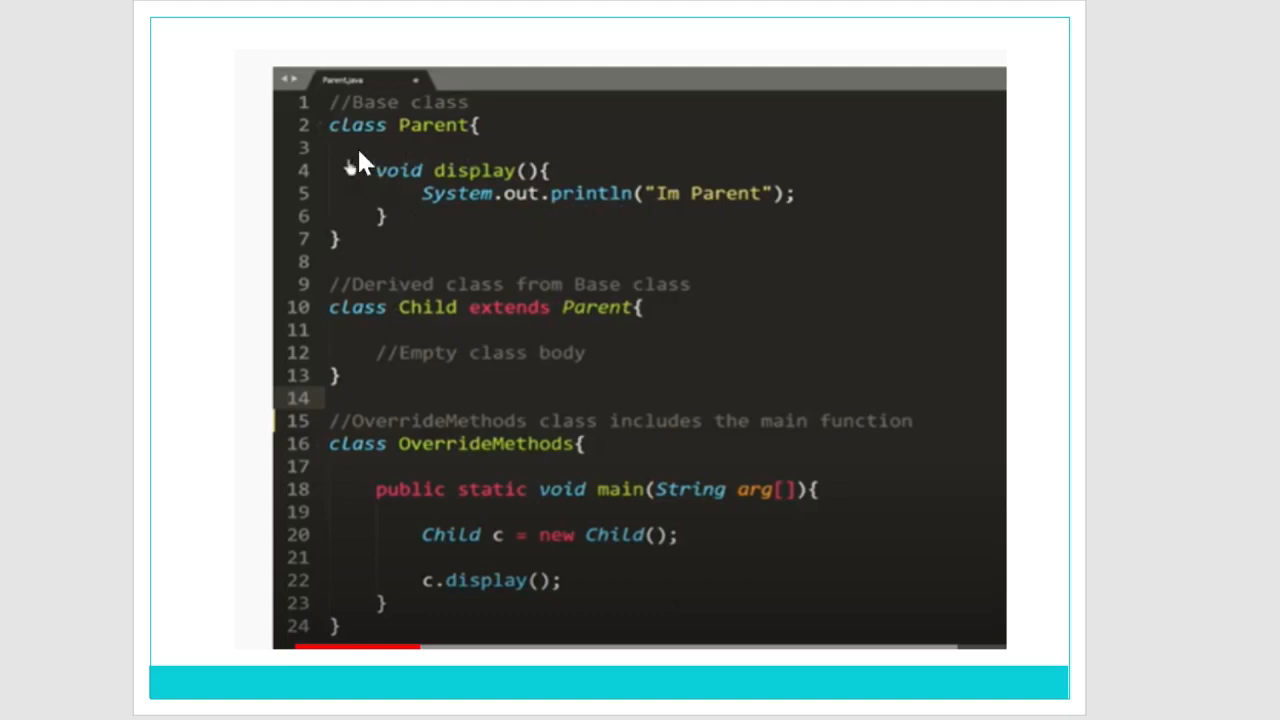
pyautogui.moveTo(440, 168)
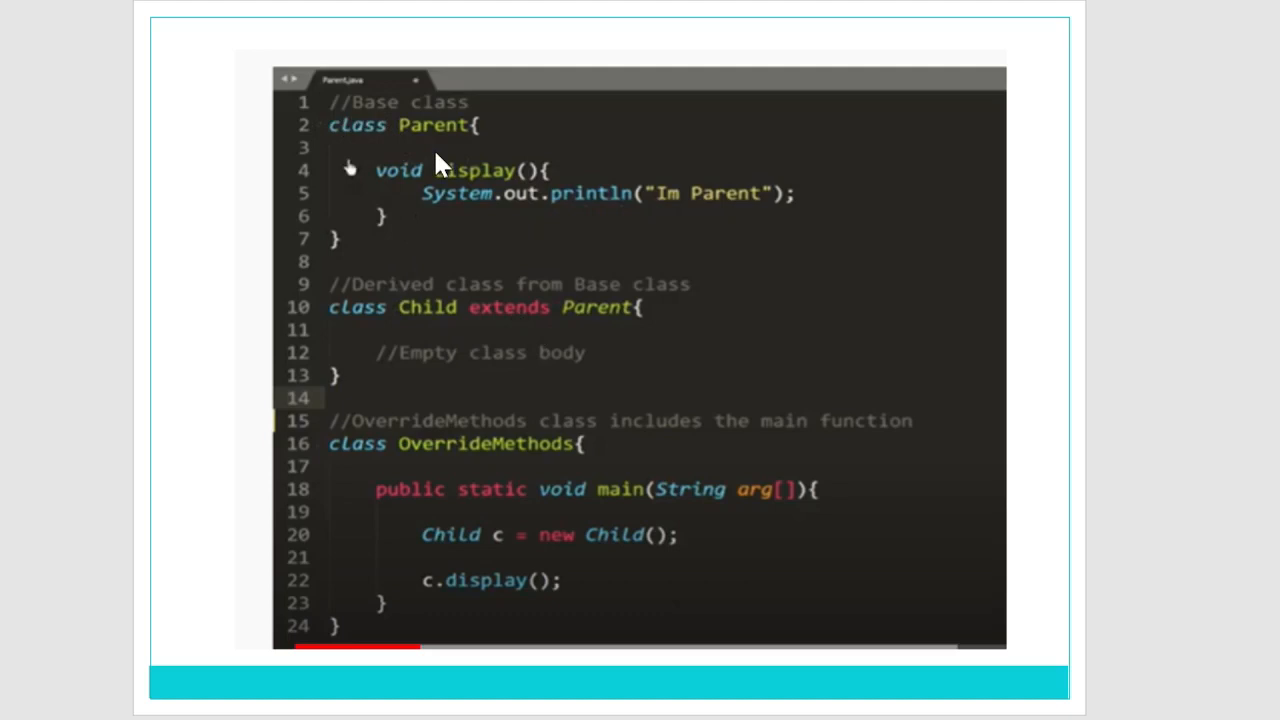
pyautogui.moveTo(496, 204)
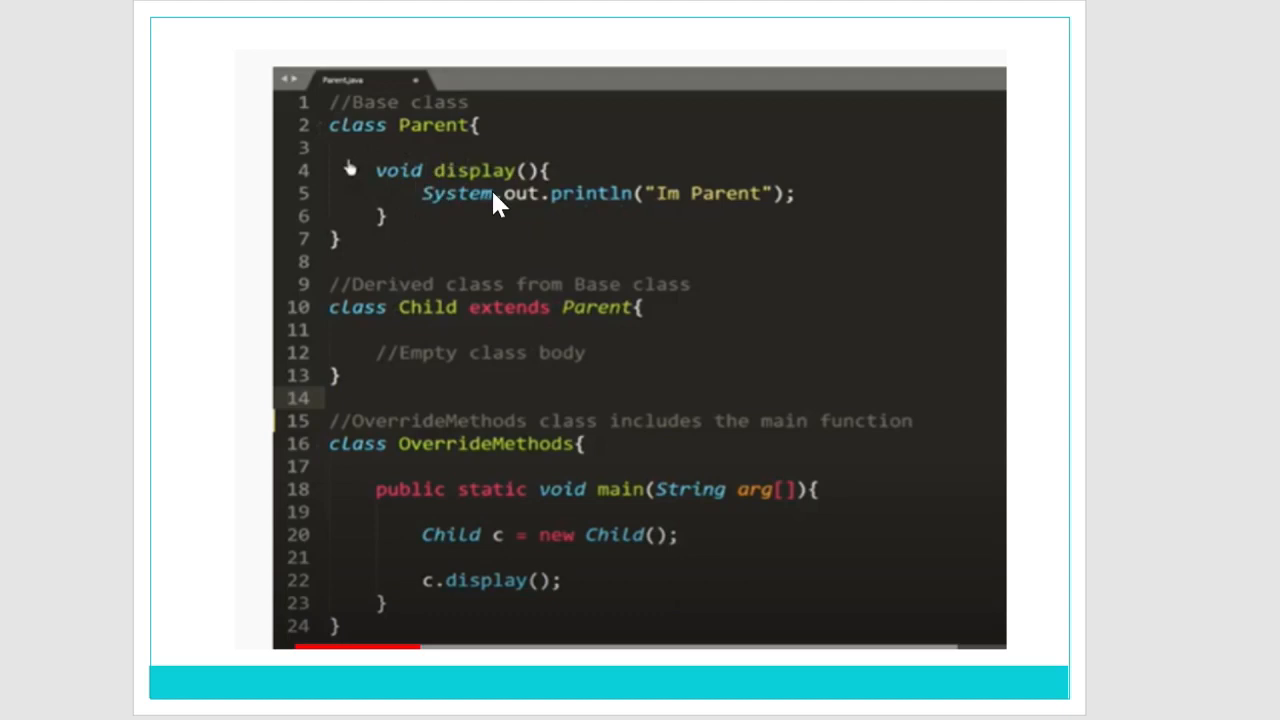
pyautogui.moveTo(730, 222)
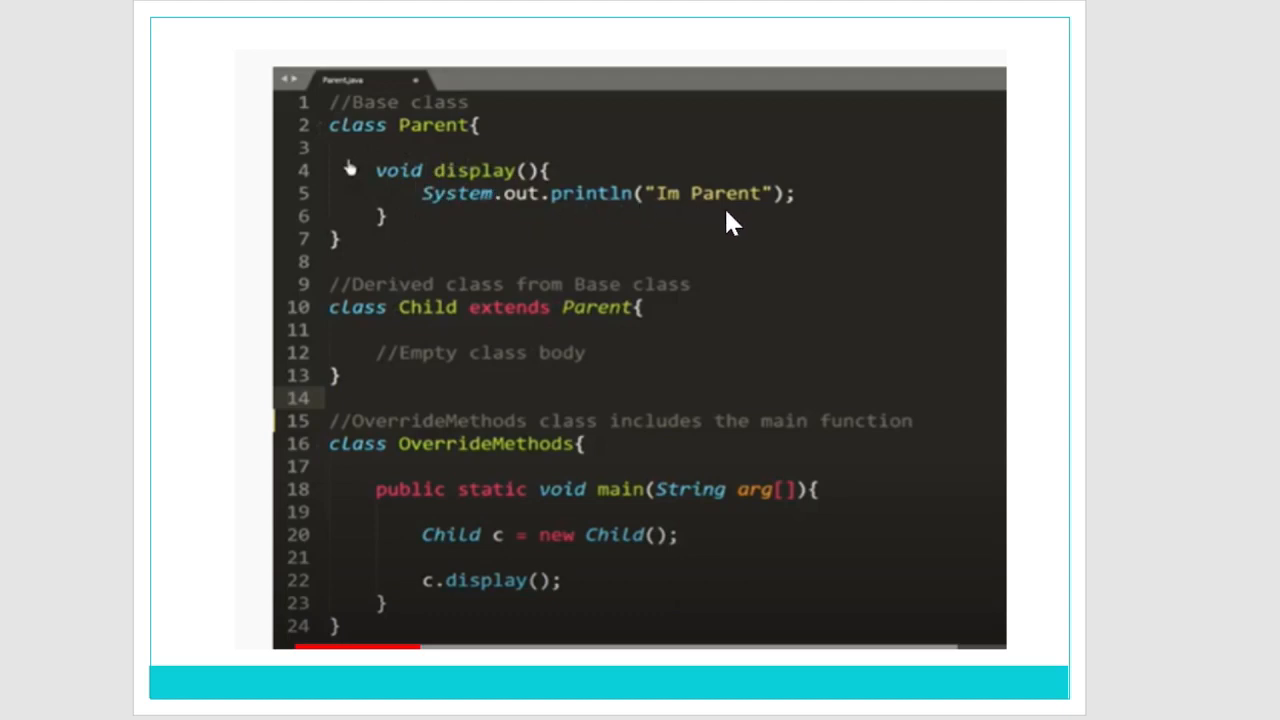
pyautogui.moveTo(700, 220)
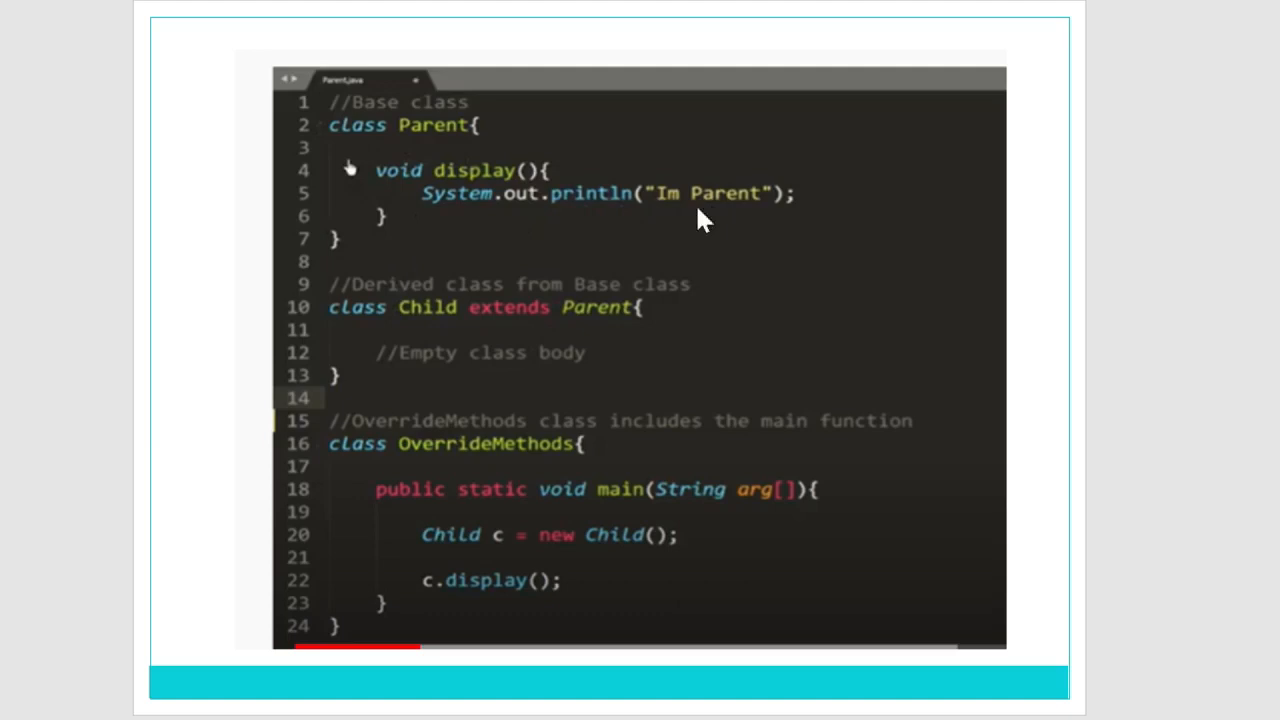
pyautogui.moveTo(658, 236)
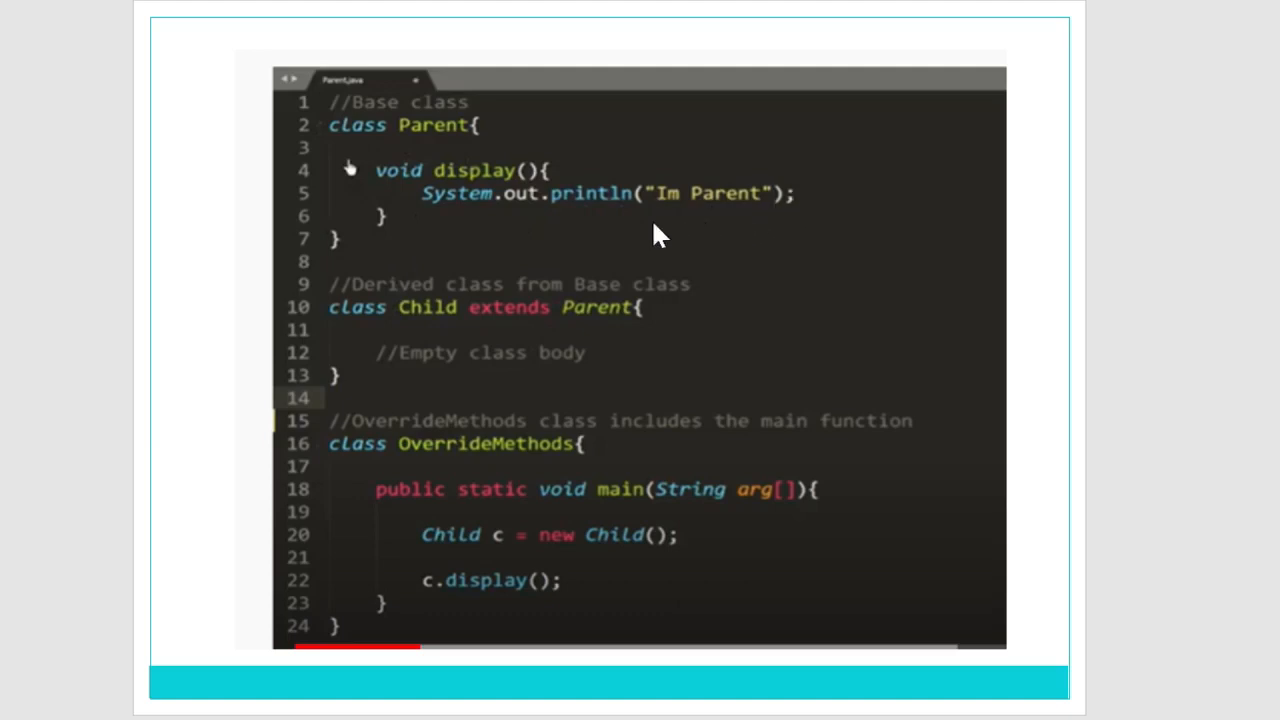
pyautogui.moveTo(526, 238)
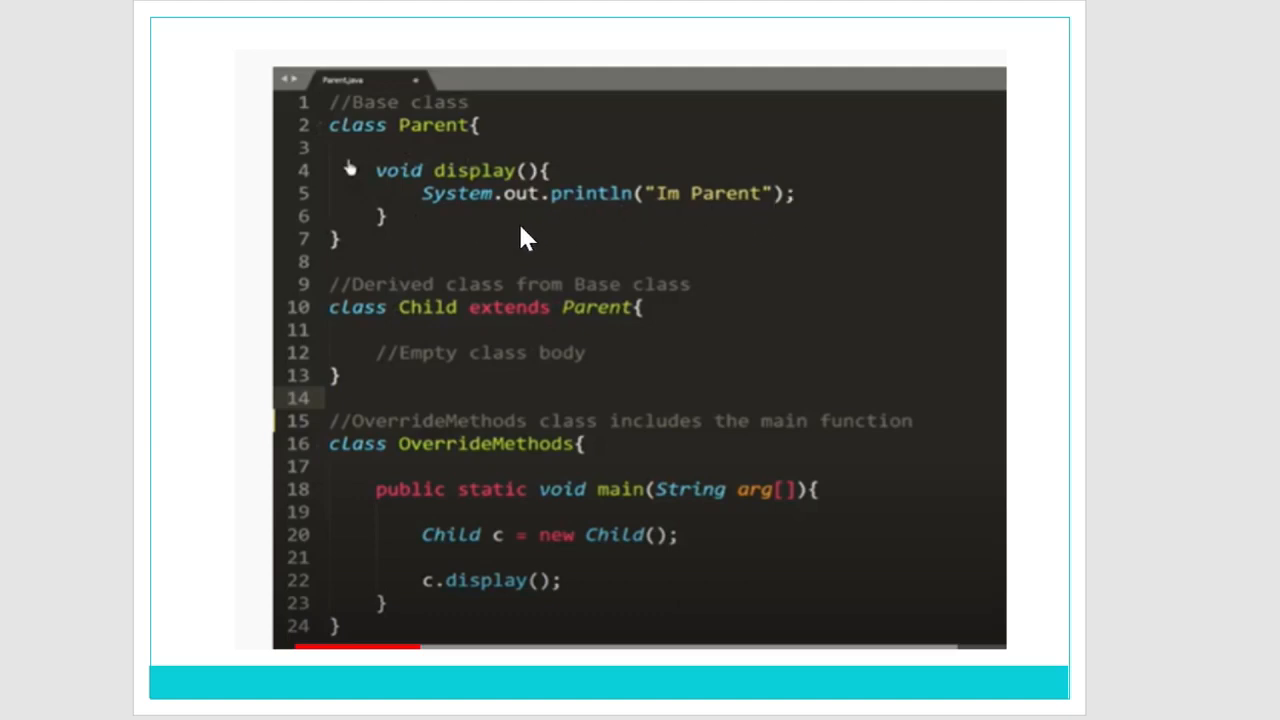
pyautogui.moveTo(610, 240)
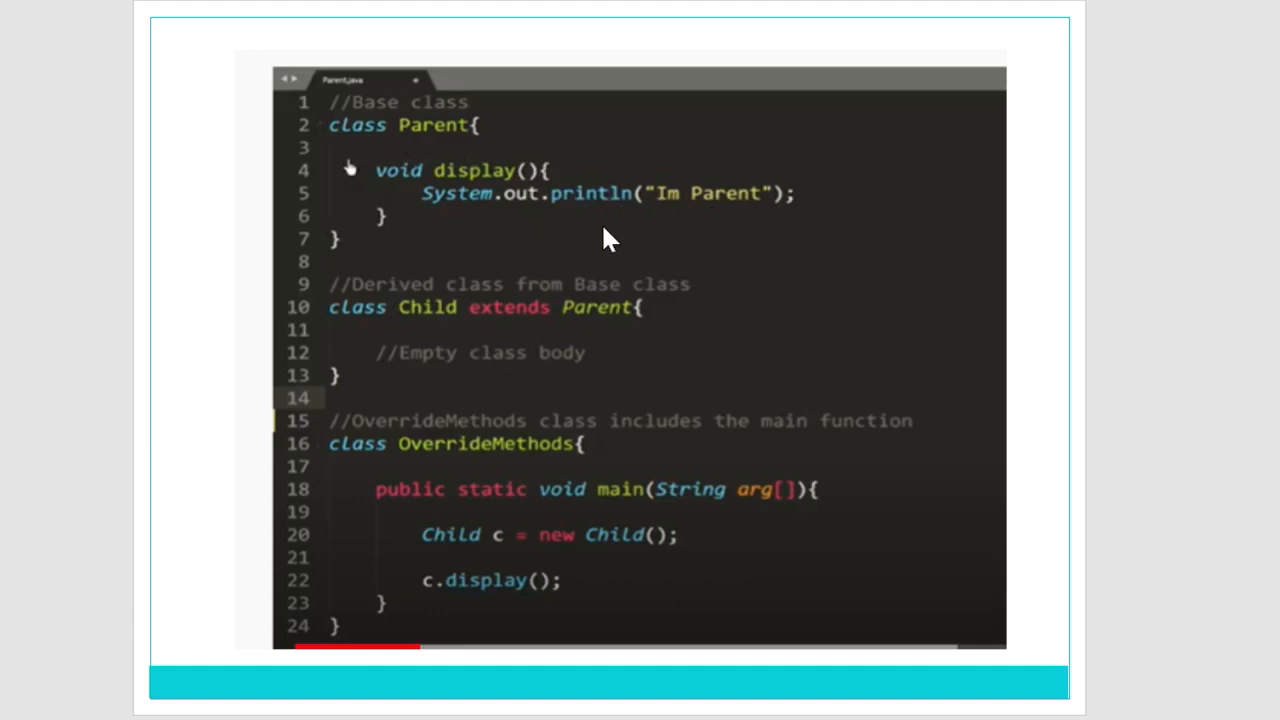
pyautogui.moveTo(570, 288)
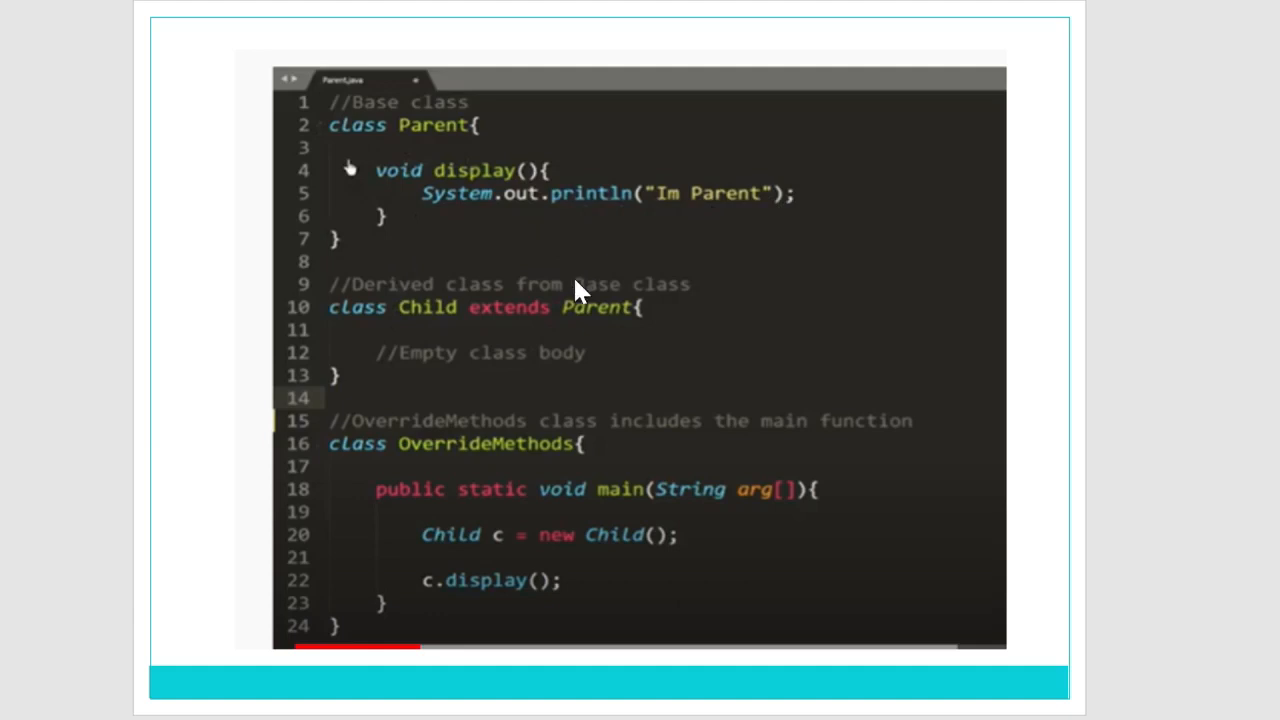
pyautogui.moveTo(370, 356)
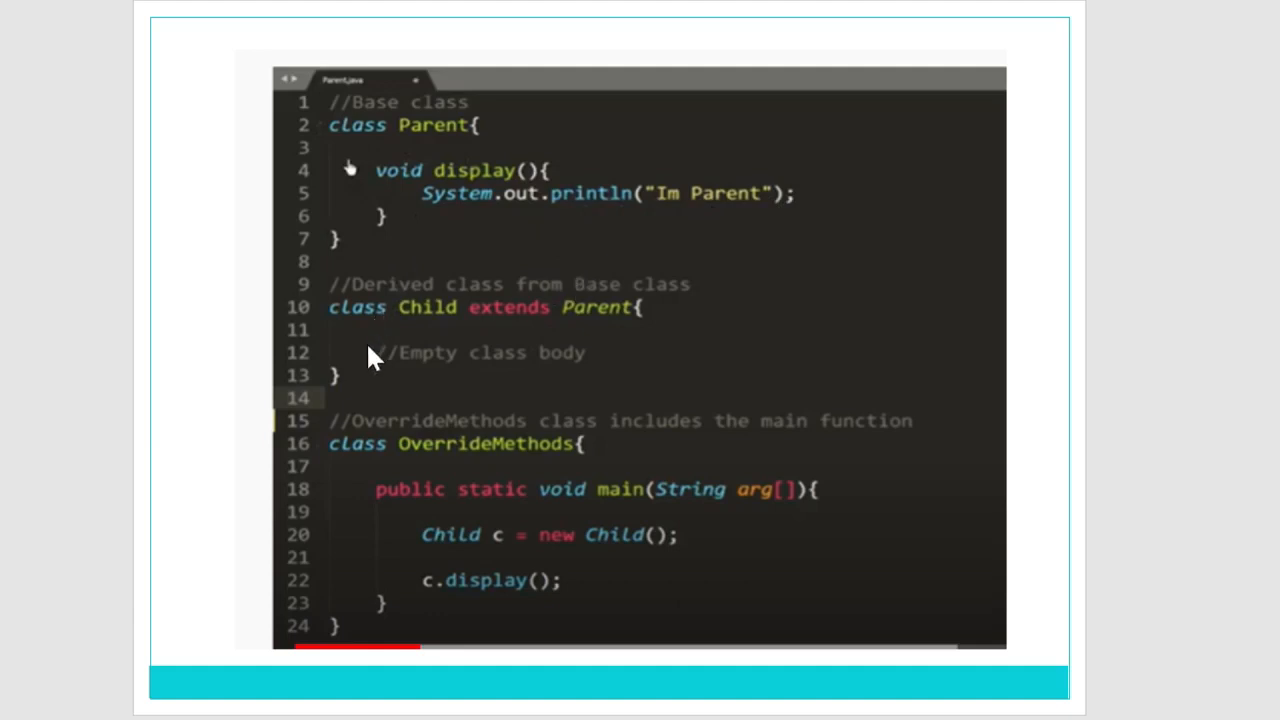
pyautogui.moveTo(570, 380)
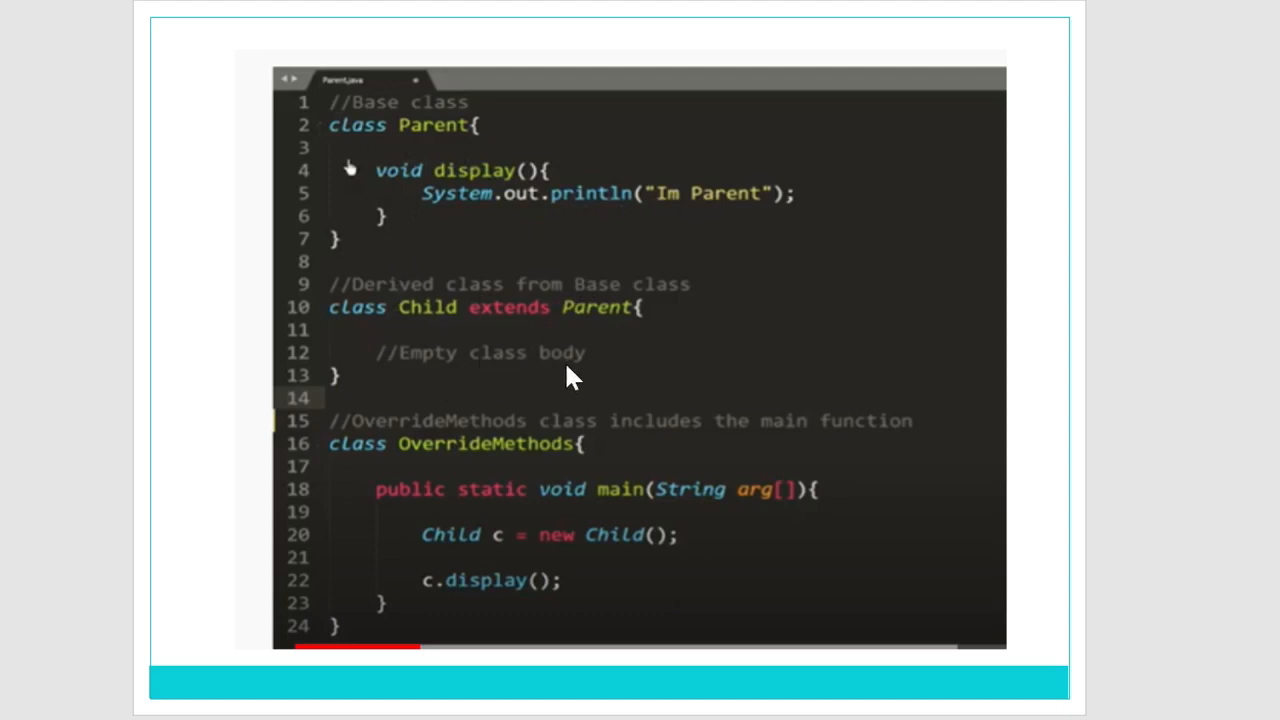
pyautogui.moveTo(1150, 408)
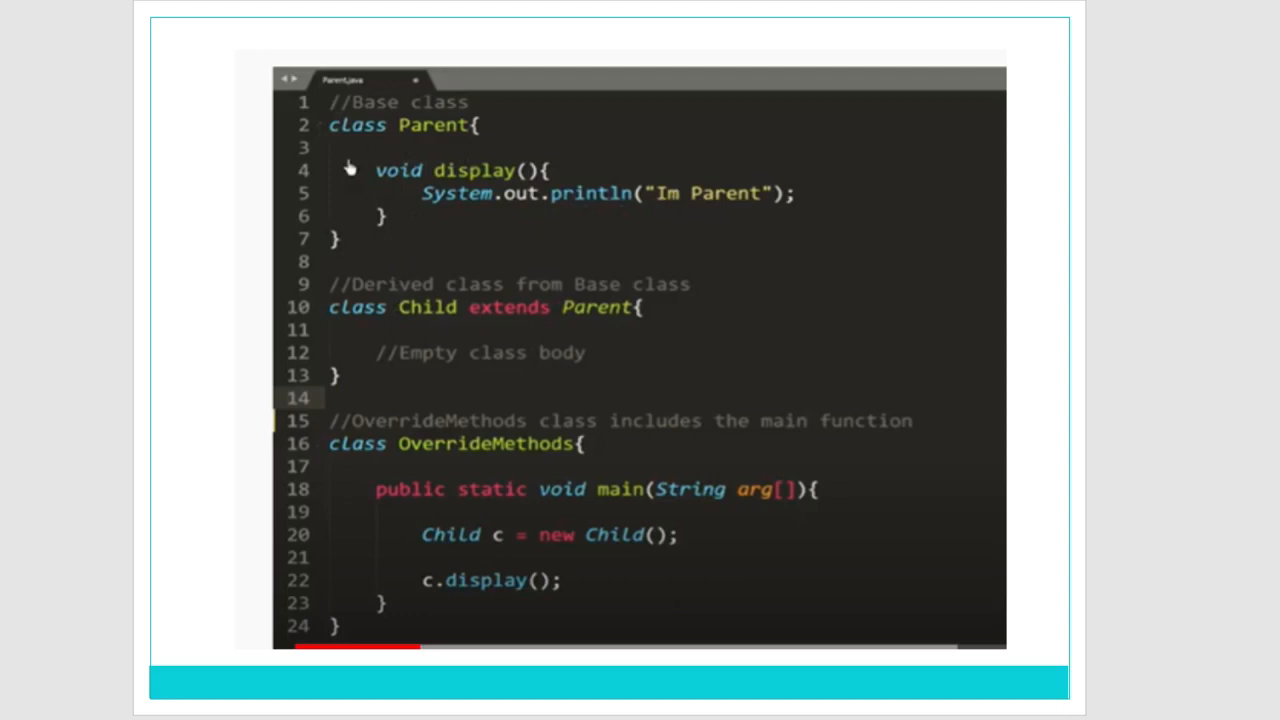
pyautogui.moveTo(458, 468)
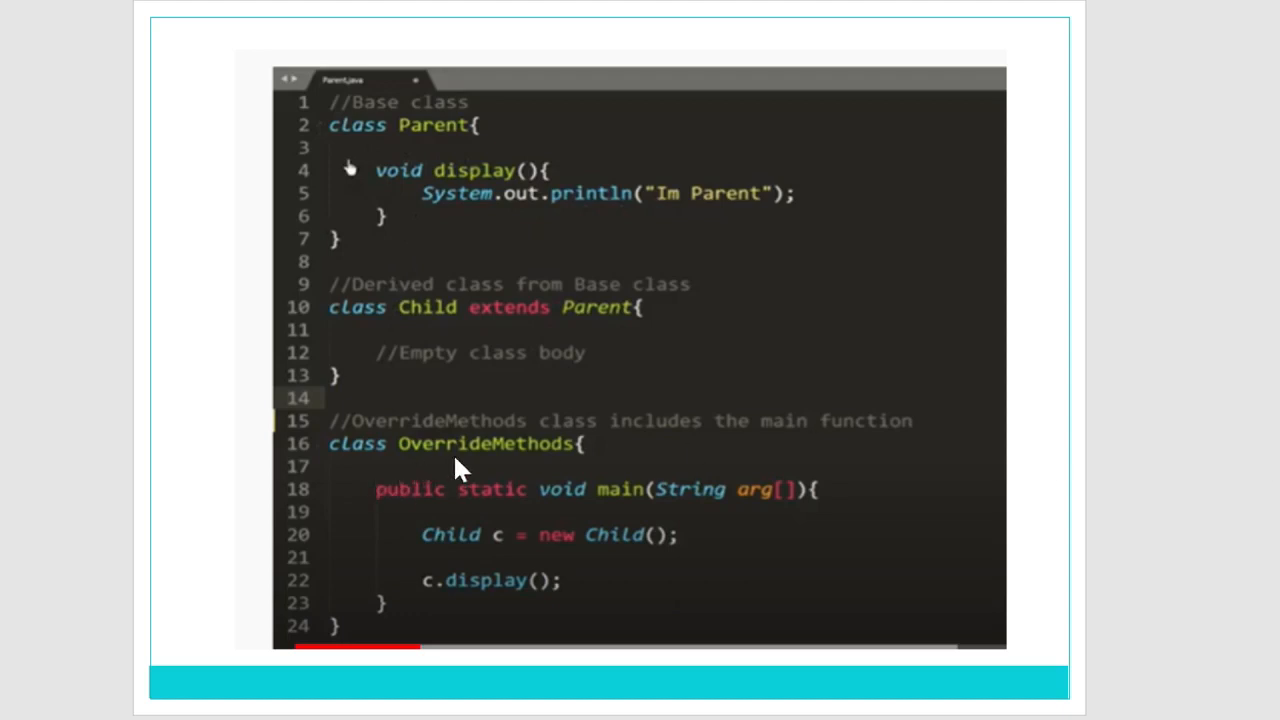
pyautogui.moveTo(548, 476)
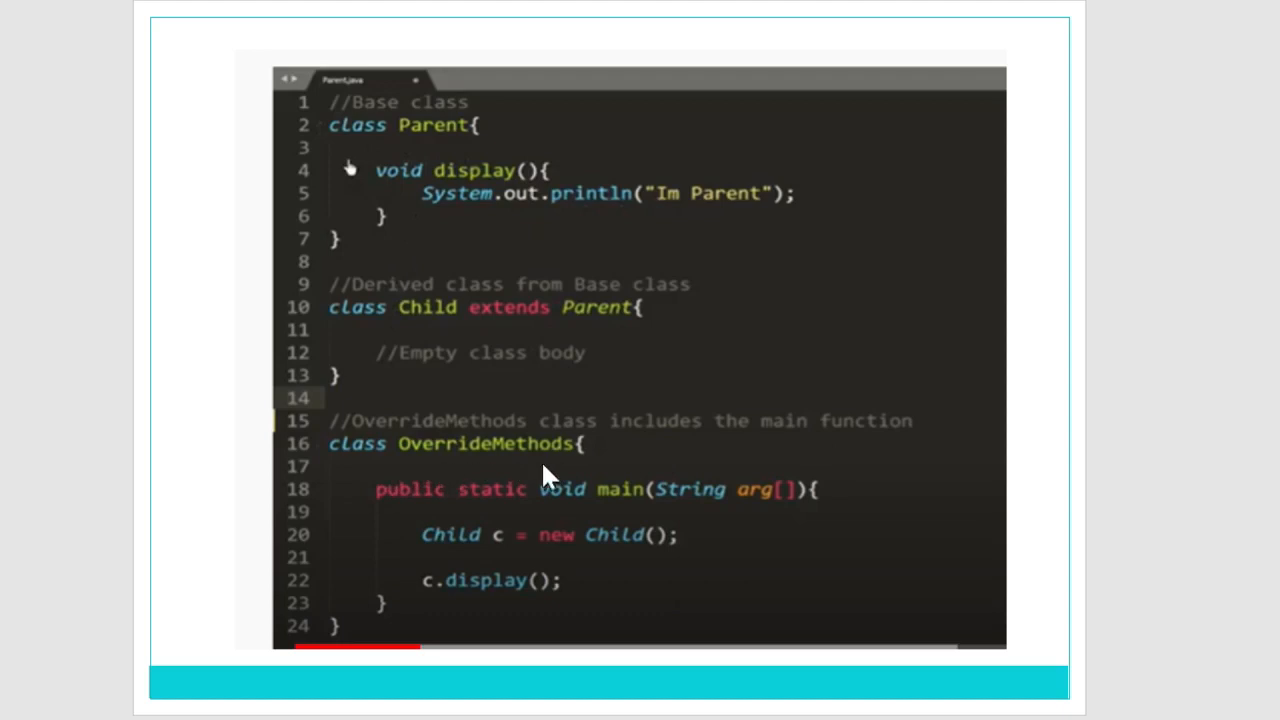
pyautogui.moveTo(520, 476)
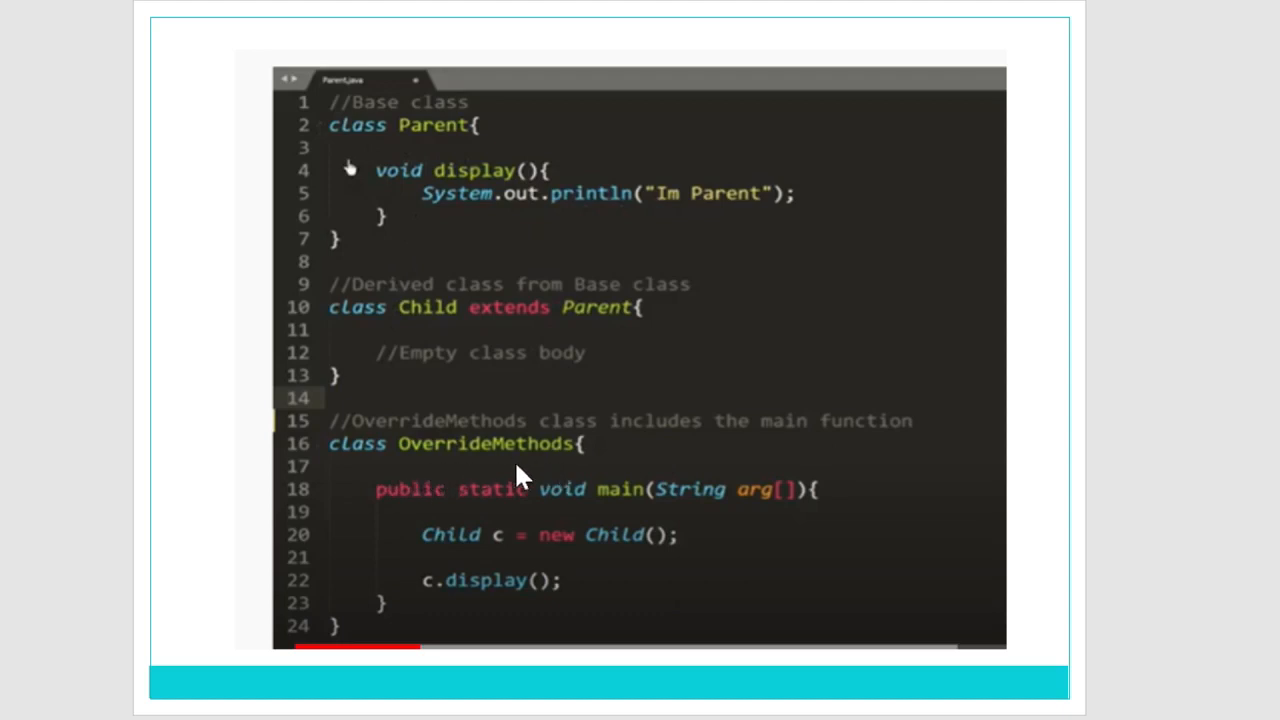
pyautogui.moveTo(542, 480)
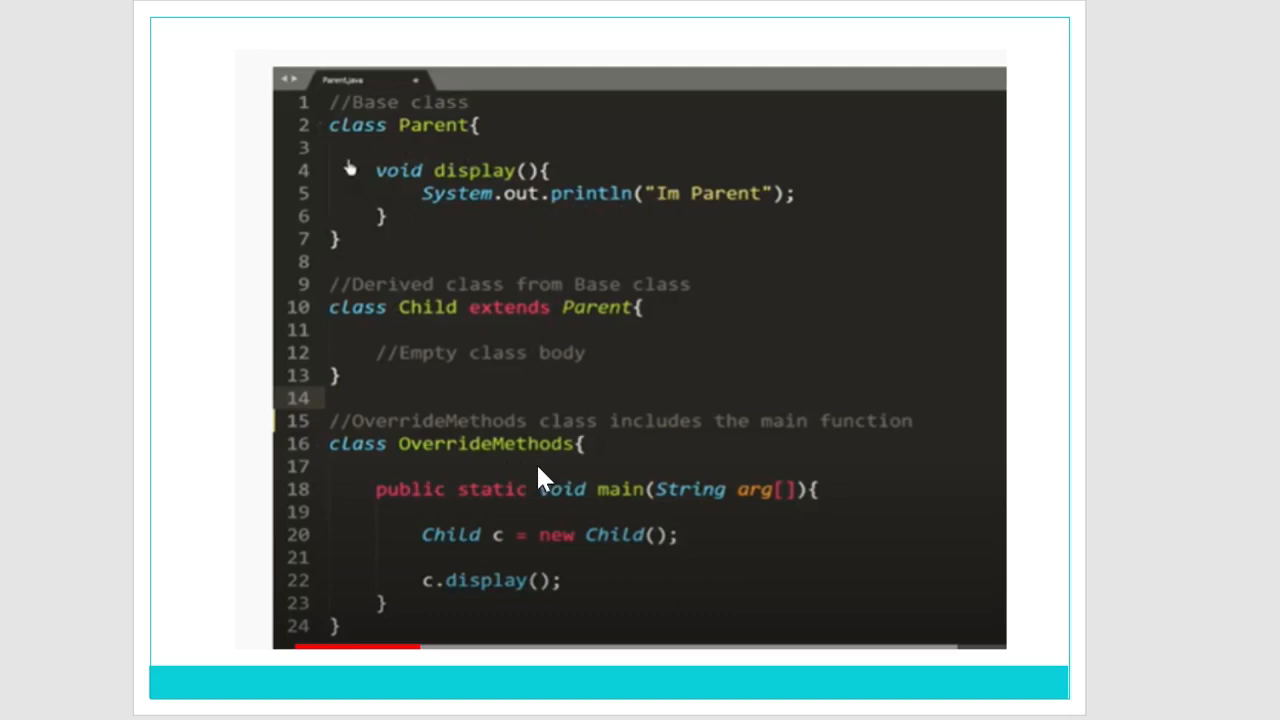
pyautogui.moveTo(648, 500)
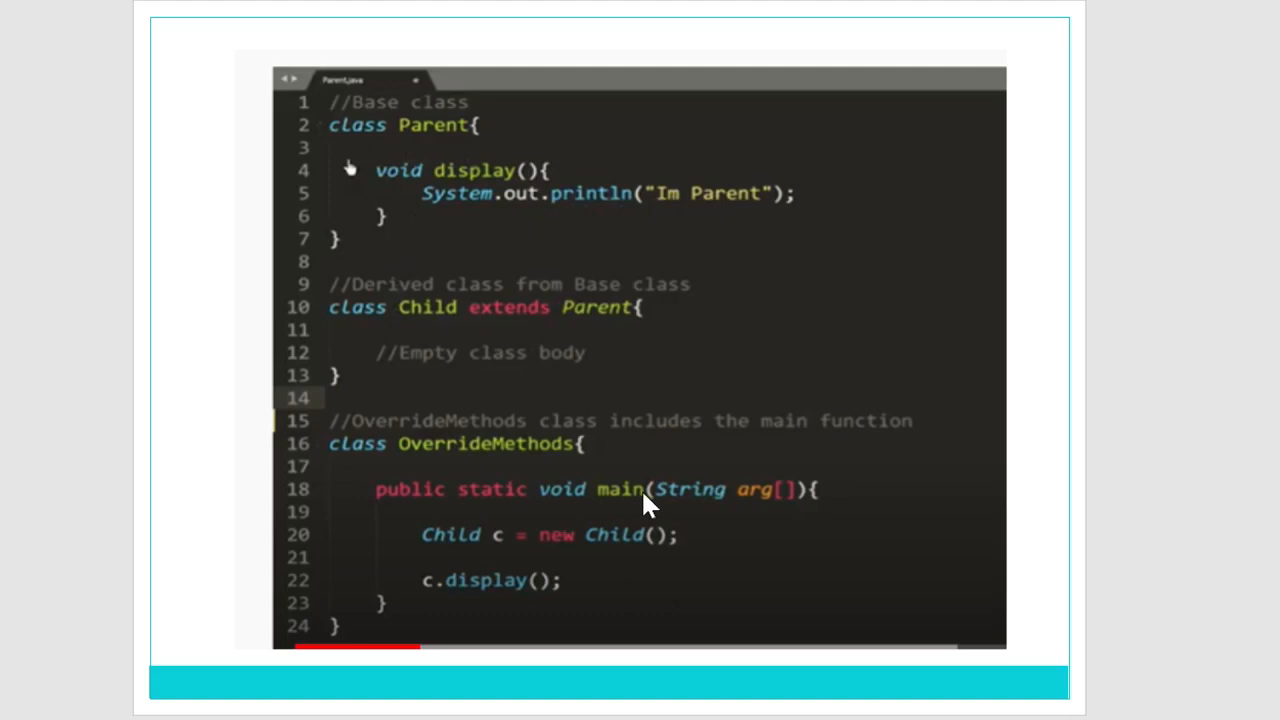
pyautogui.moveTo(678, 548)
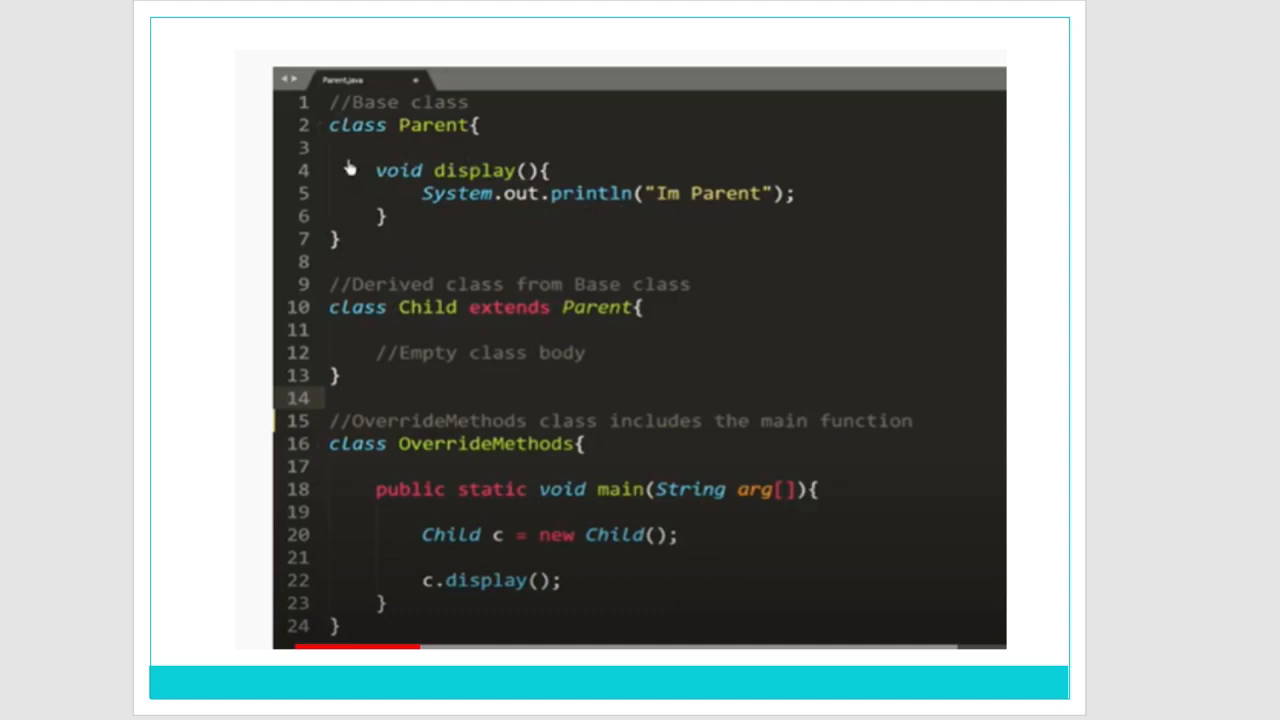
pyautogui.moveTo(1056, 502)
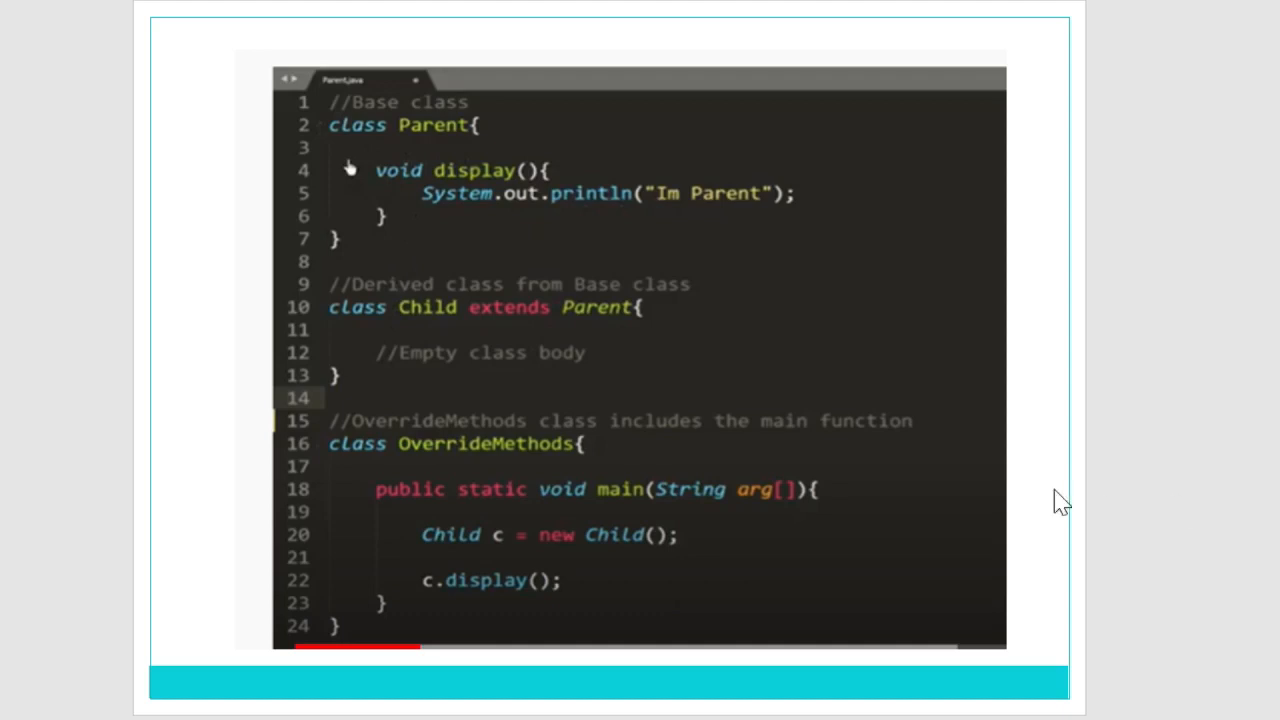
pyautogui.moveTo(460, 564)
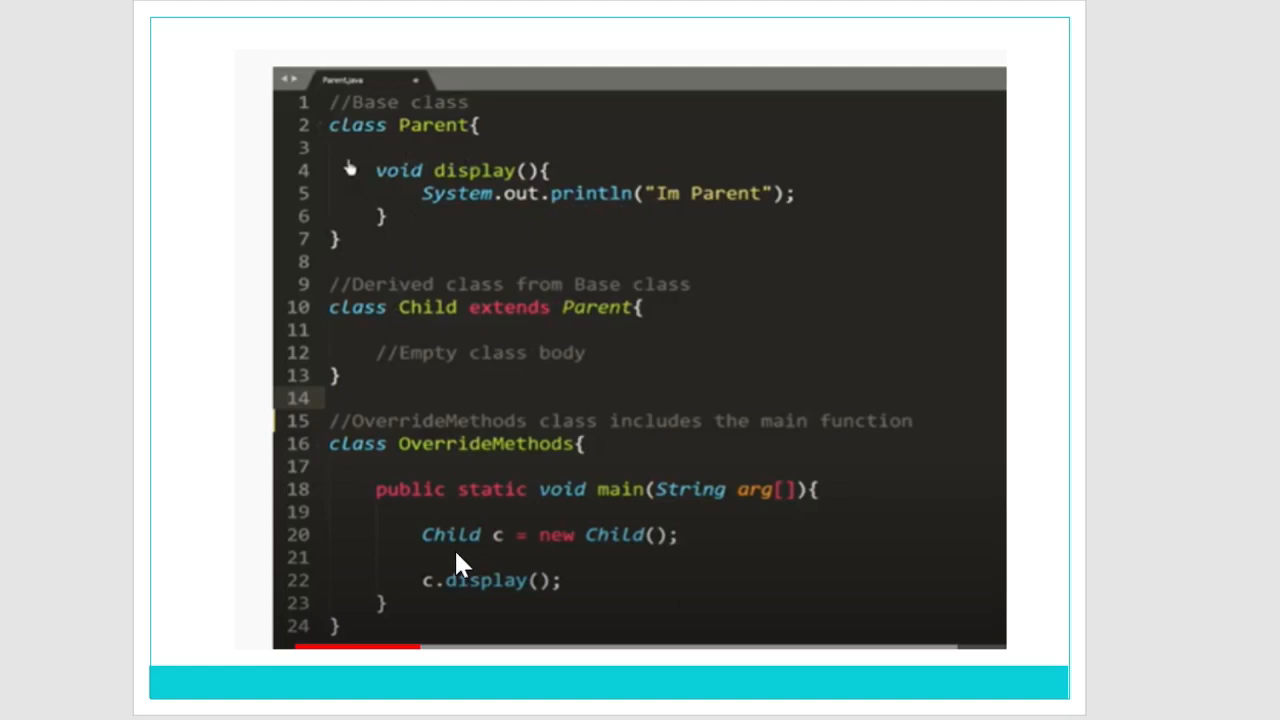
pyautogui.moveTo(436, 352)
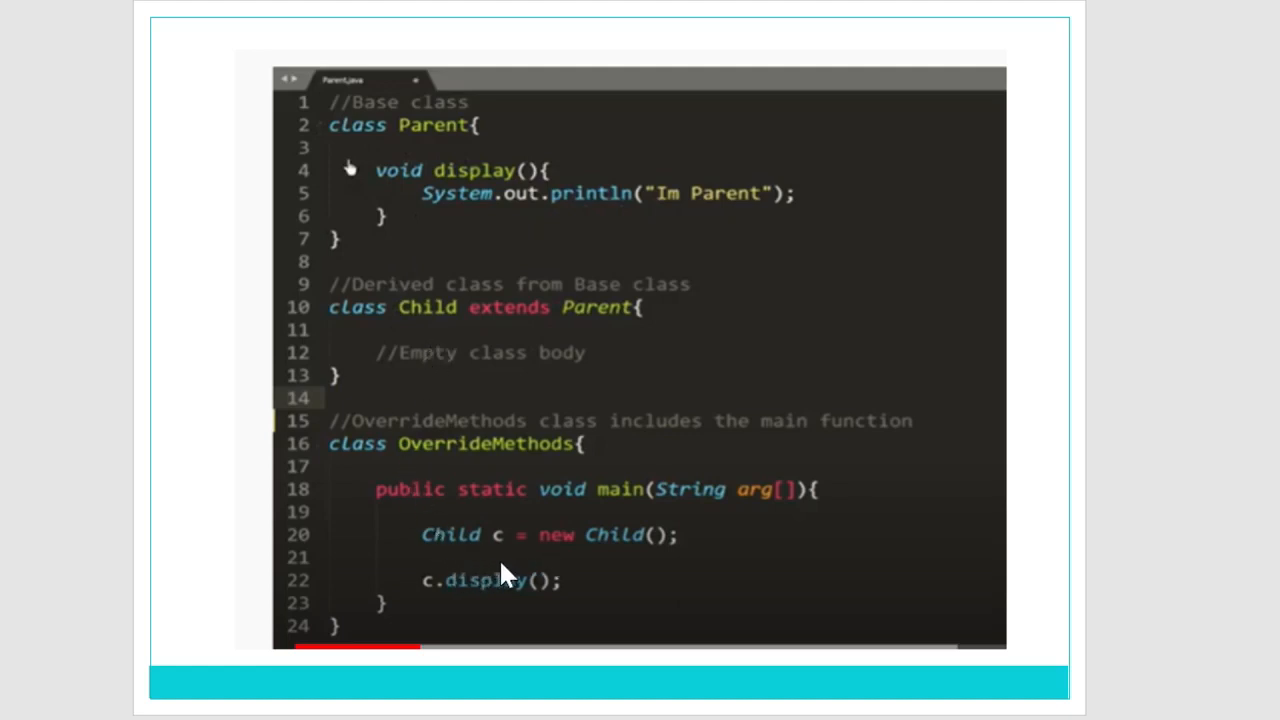
pyautogui.moveTo(540, 564)
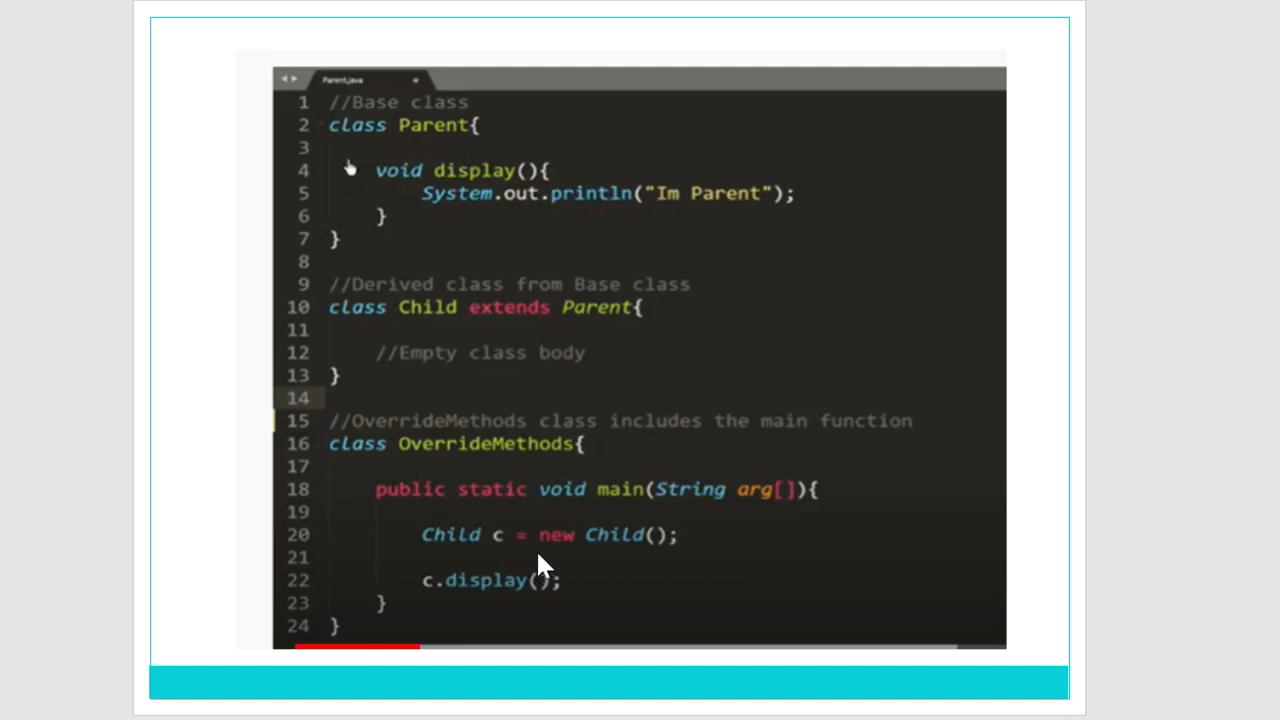
pyautogui.moveTo(660, 572)
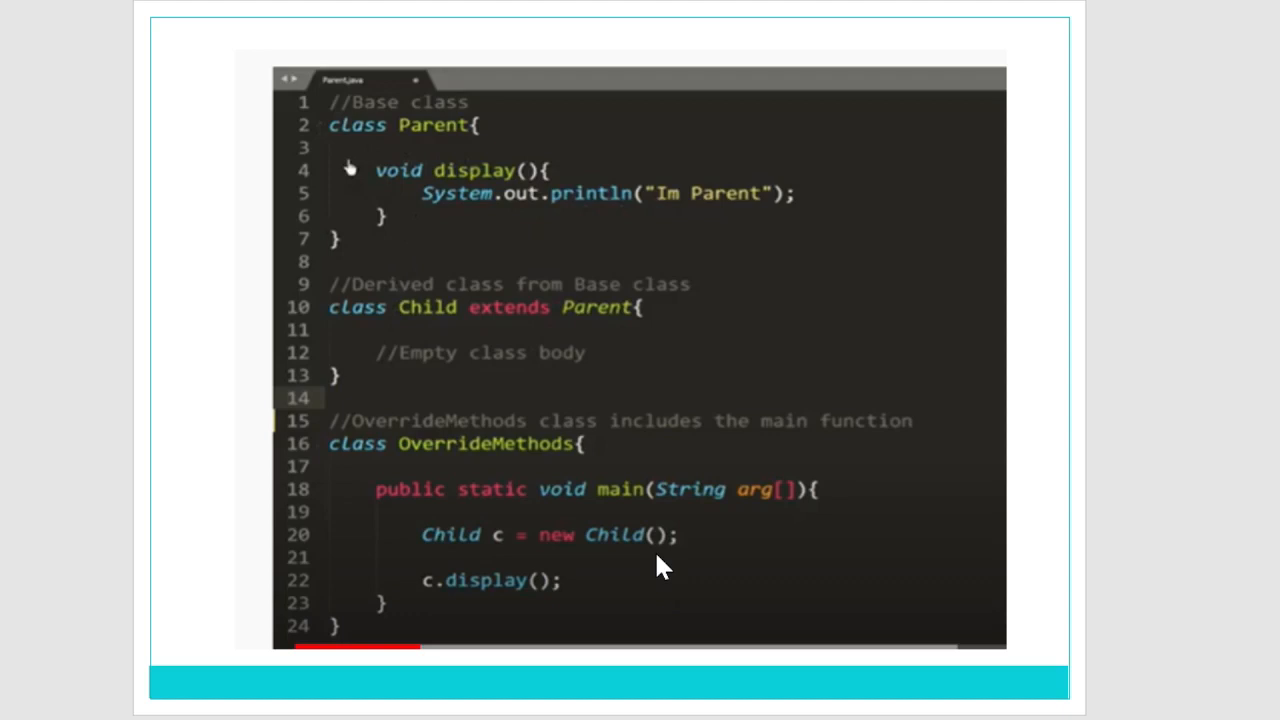
pyautogui.moveTo(278, 164)
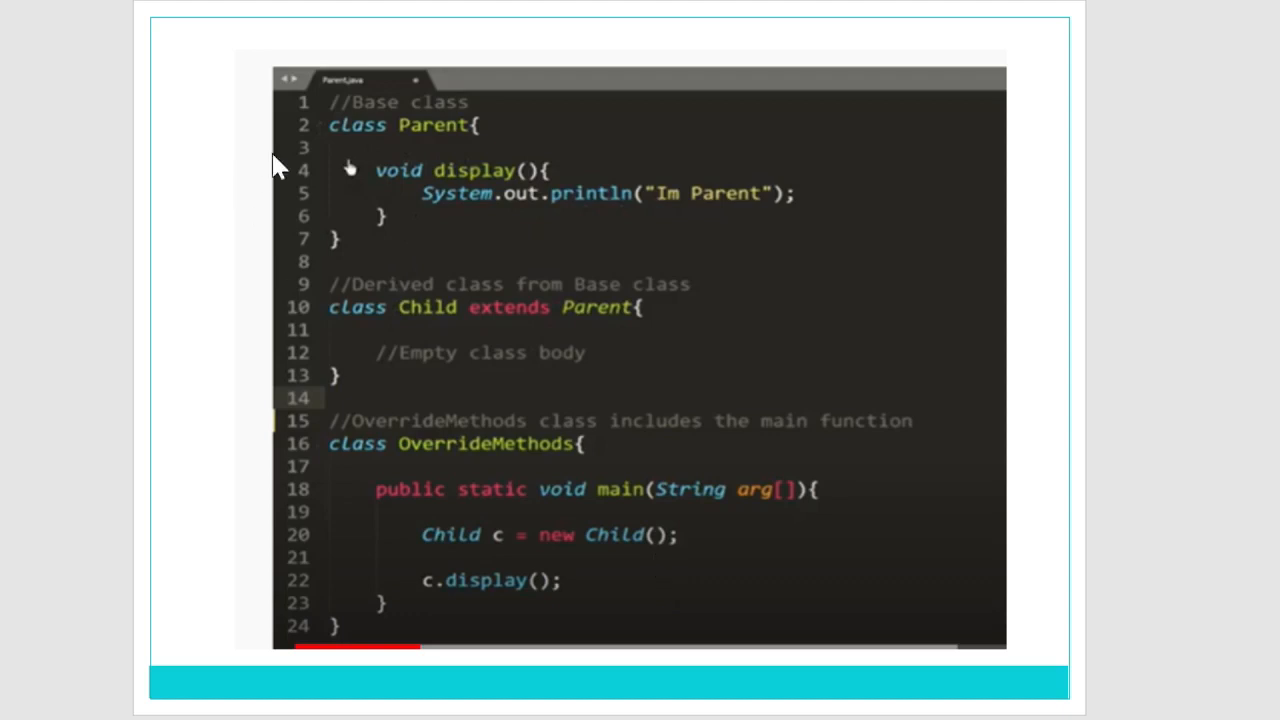
pyautogui.moveTo(468, 552)
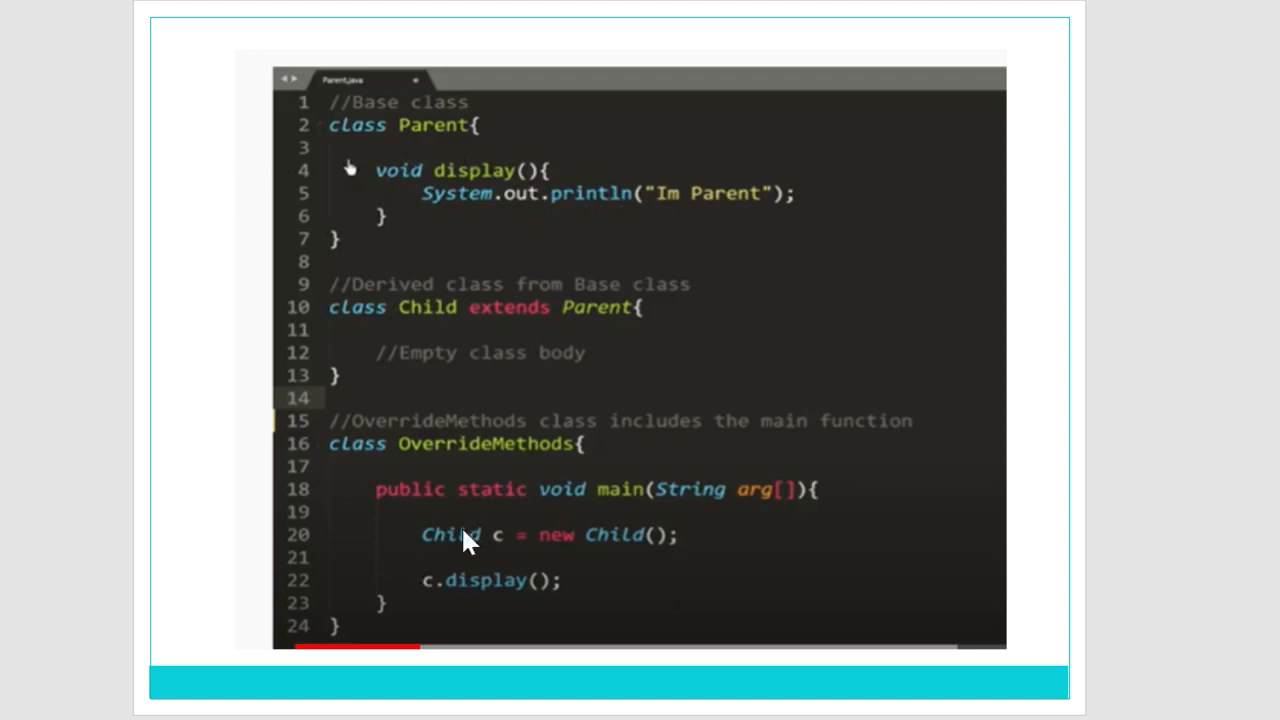
pyautogui.moveTo(490, 580)
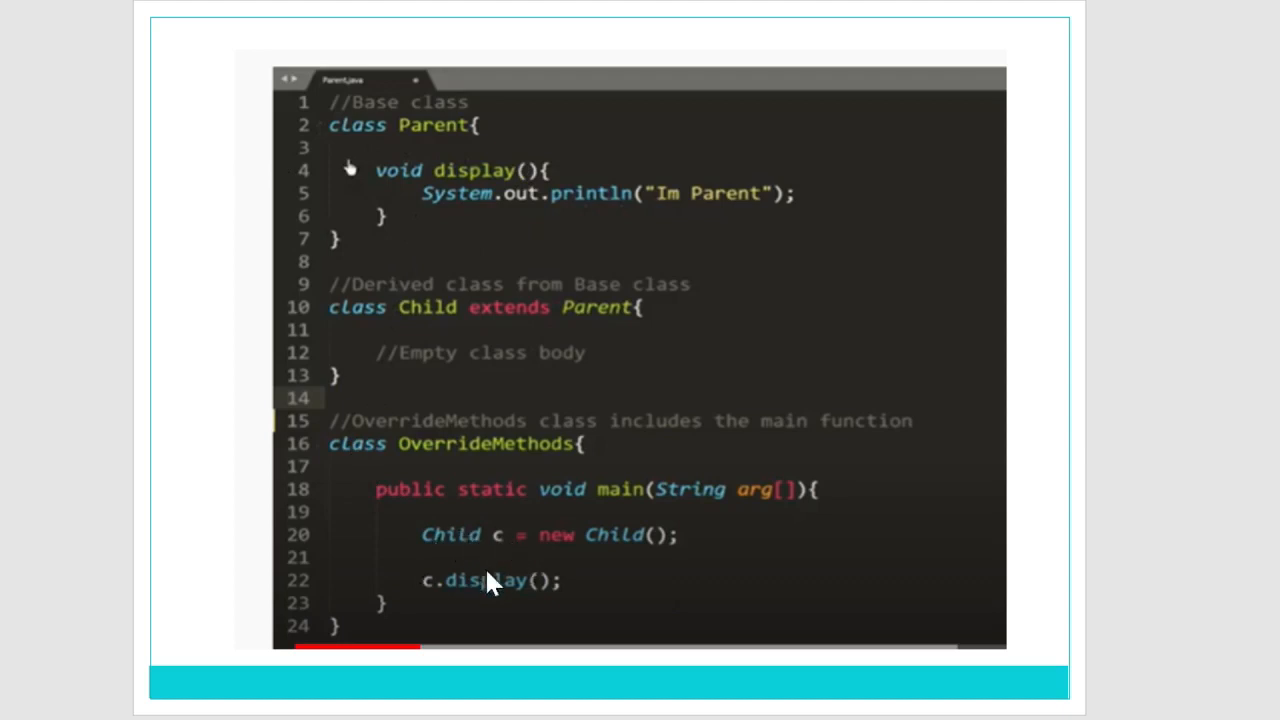
pyautogui.moveTo(418, 630)
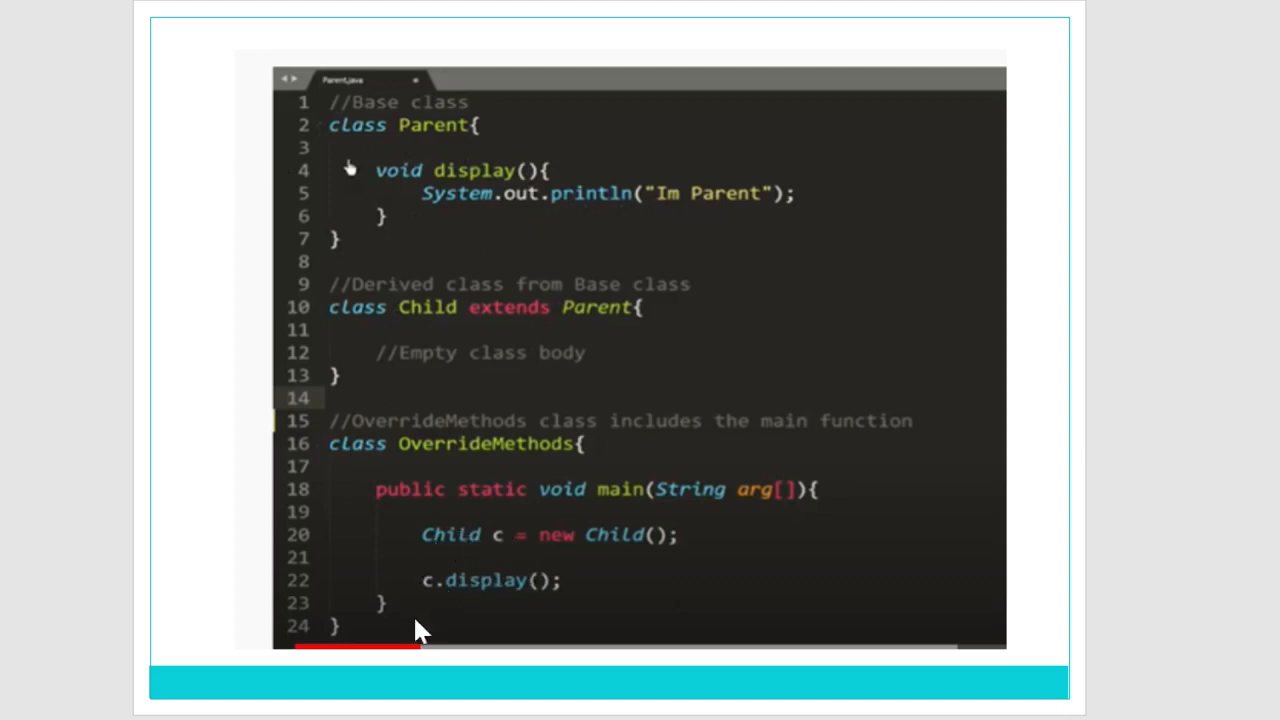
pyautogui.moveTo(552, 612)
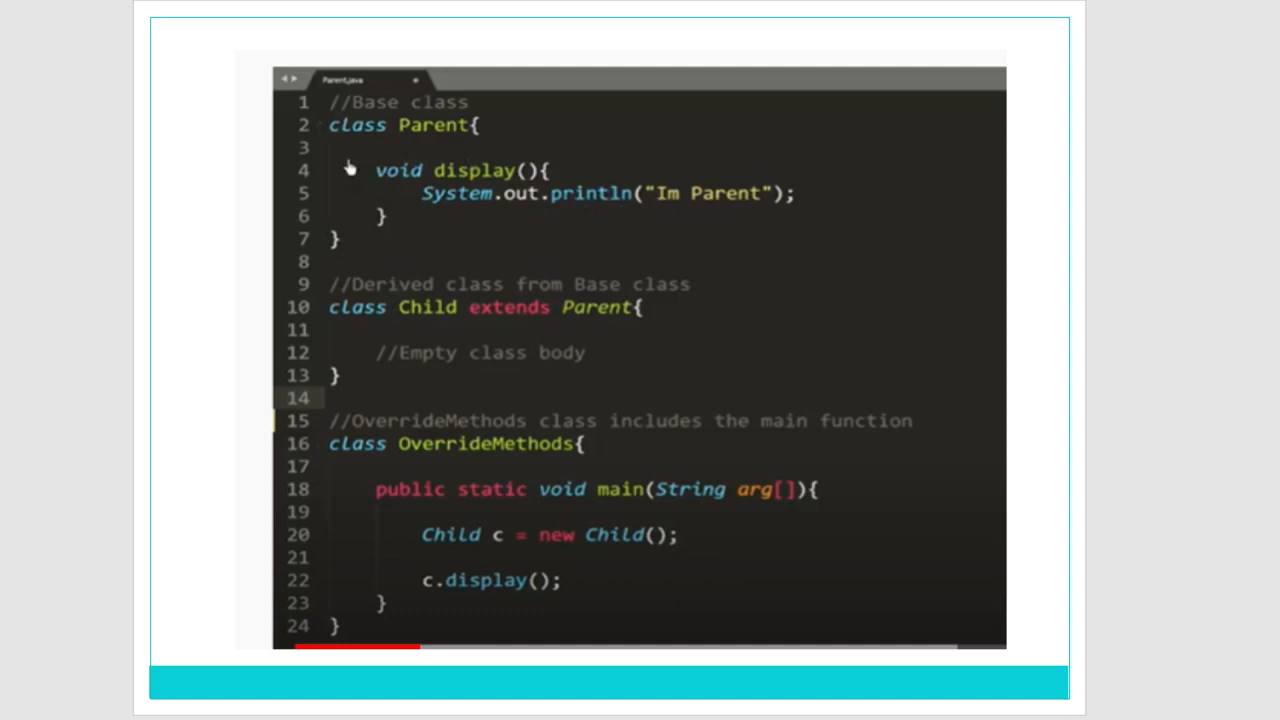
pyautogui.moveTo(510, 256)
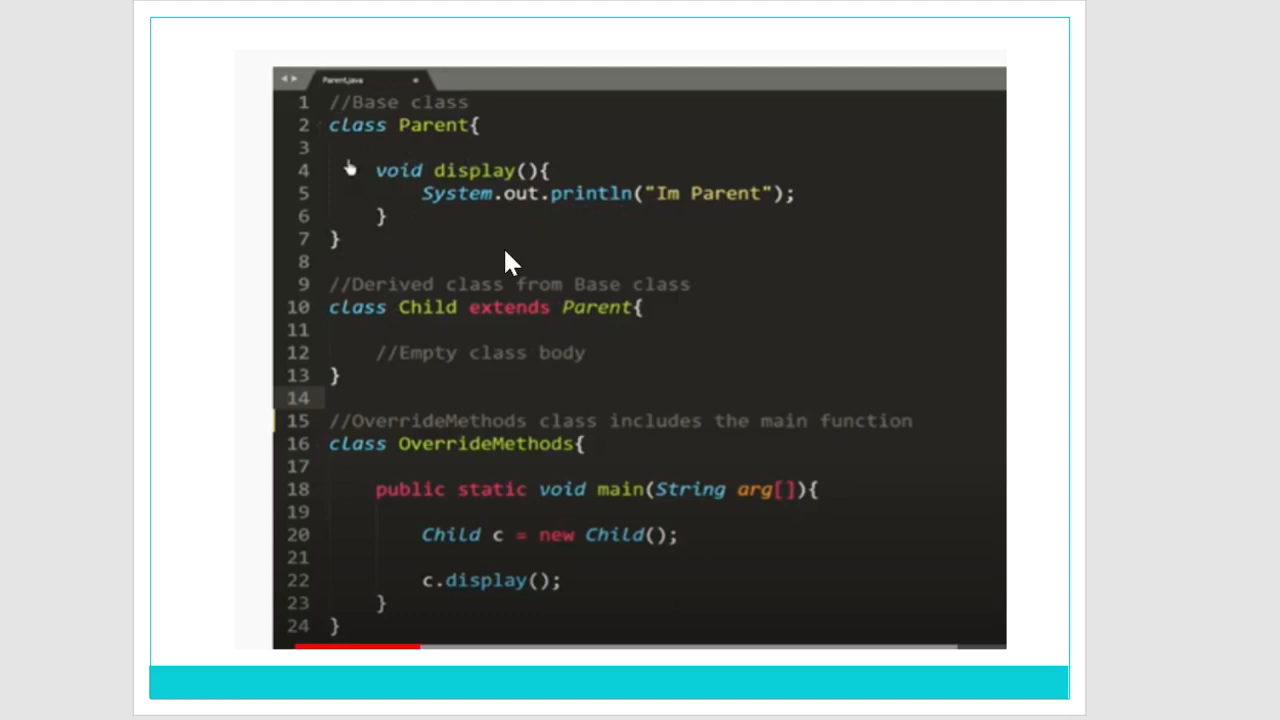
pyautogui.moveTo(388, 376)
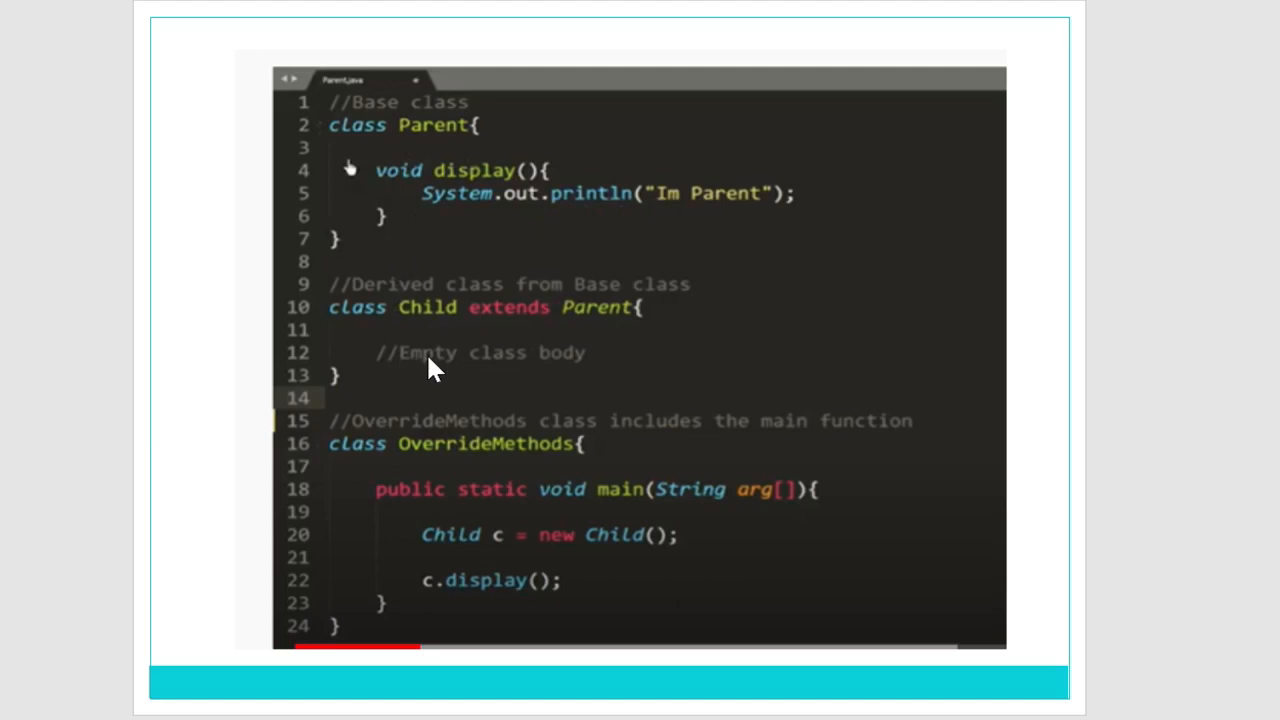
pyautogui.moveTo(502, 380)
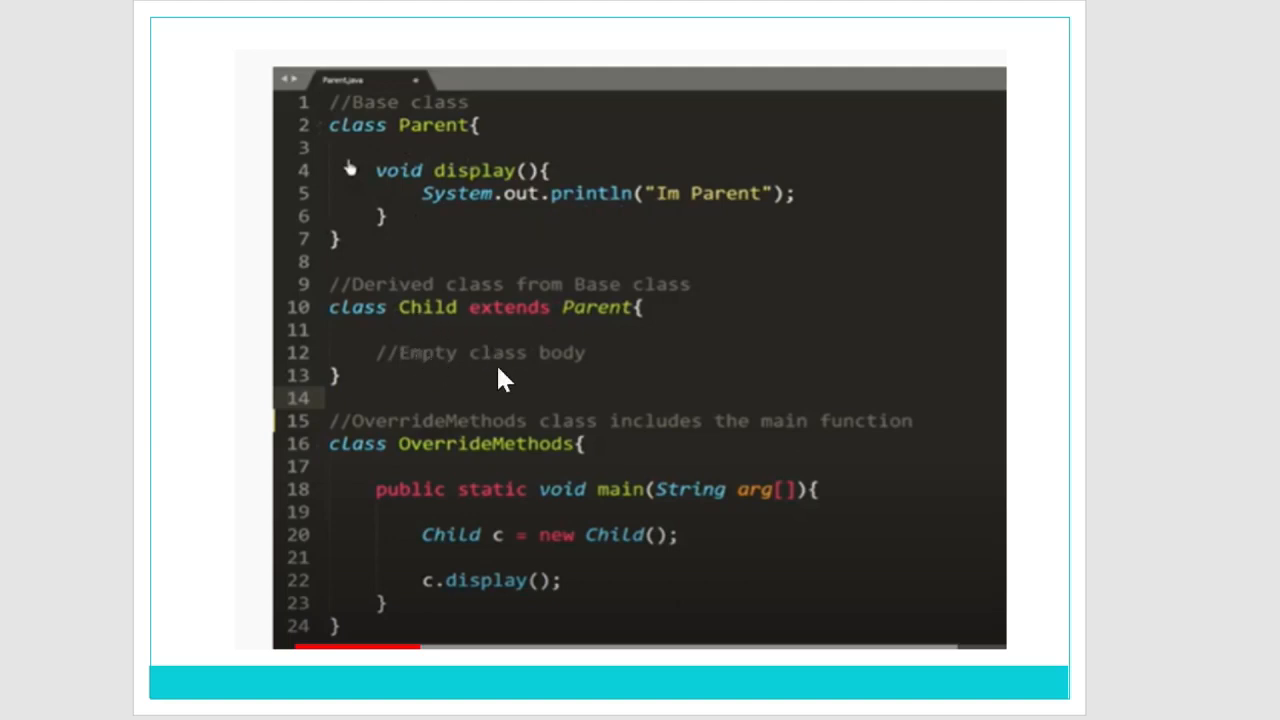
pyautogui.moveTo(510, 336)
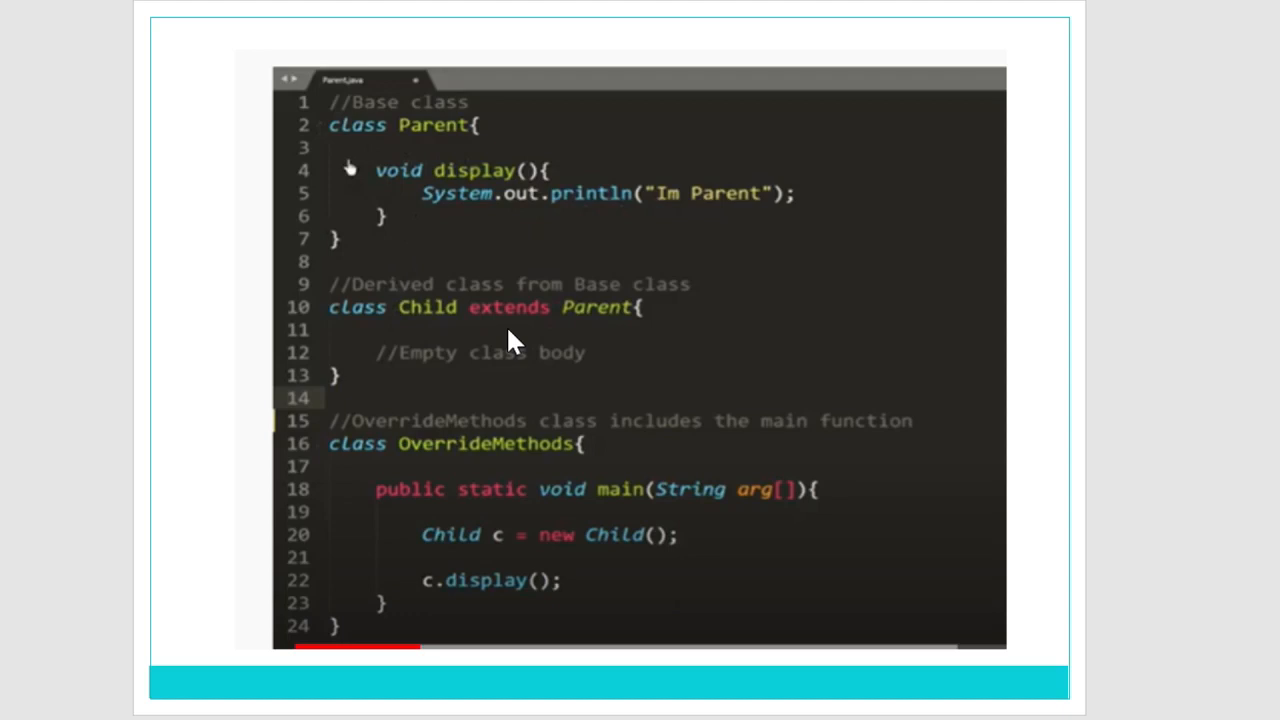
pyautogui.moveTo(424, 176)
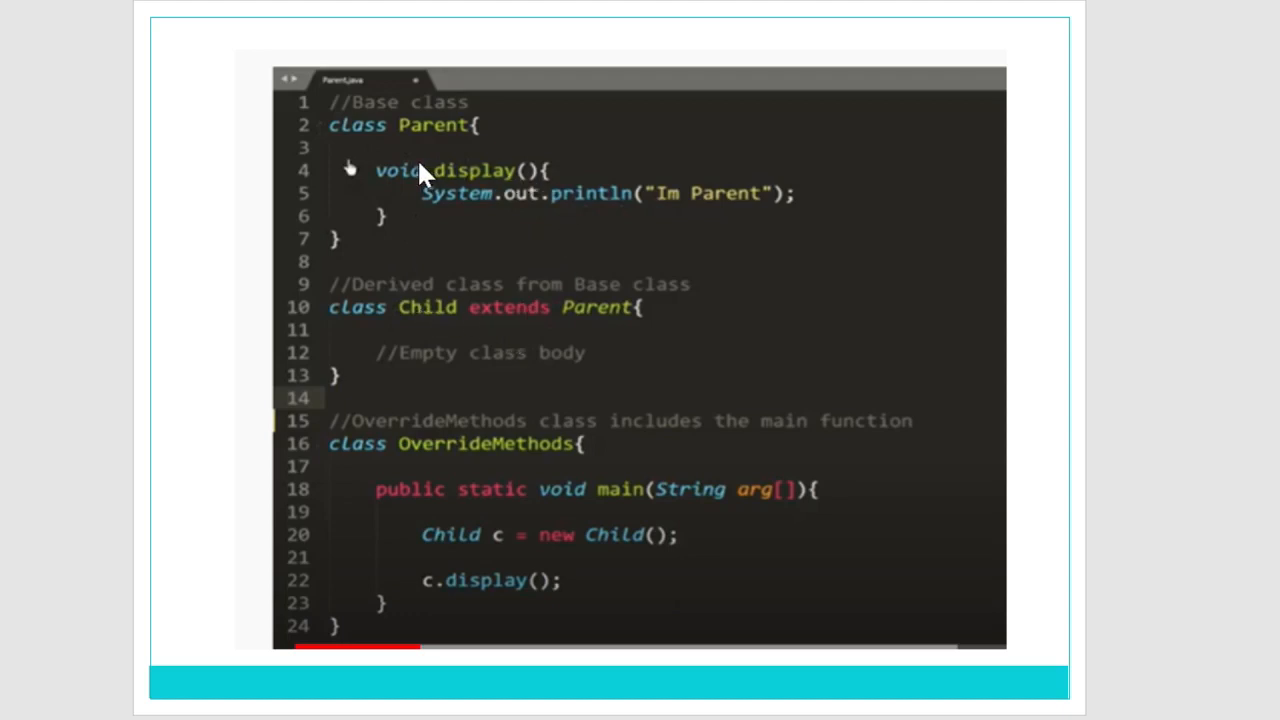
pyautogui.moveTo(508, 348)
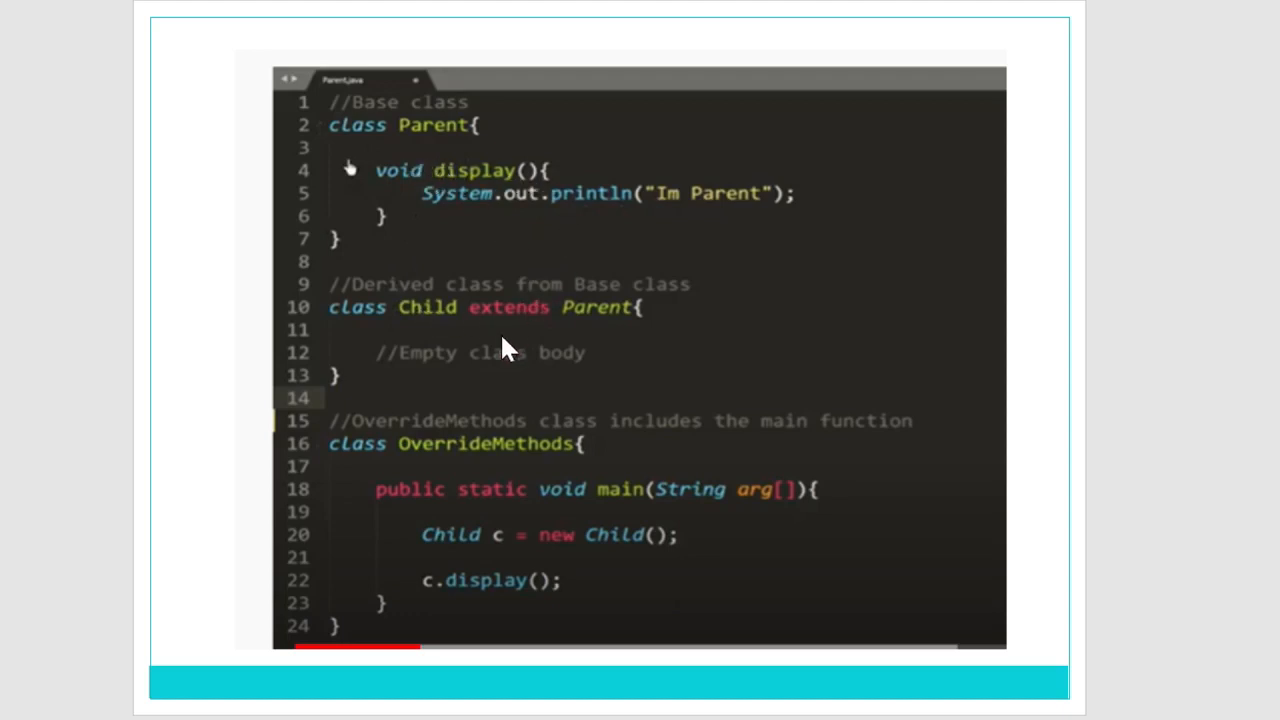
pyautogui.moveTo(452, 392)
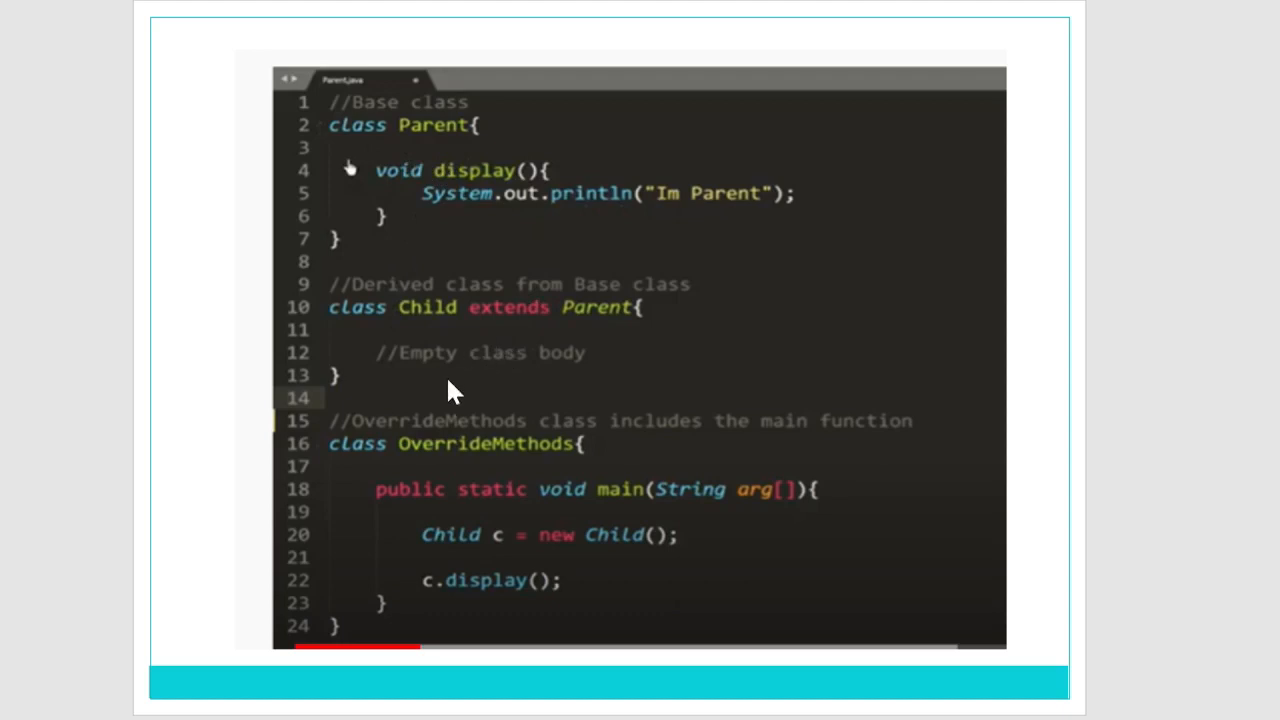
pyautogui.moveTo(418, 194)
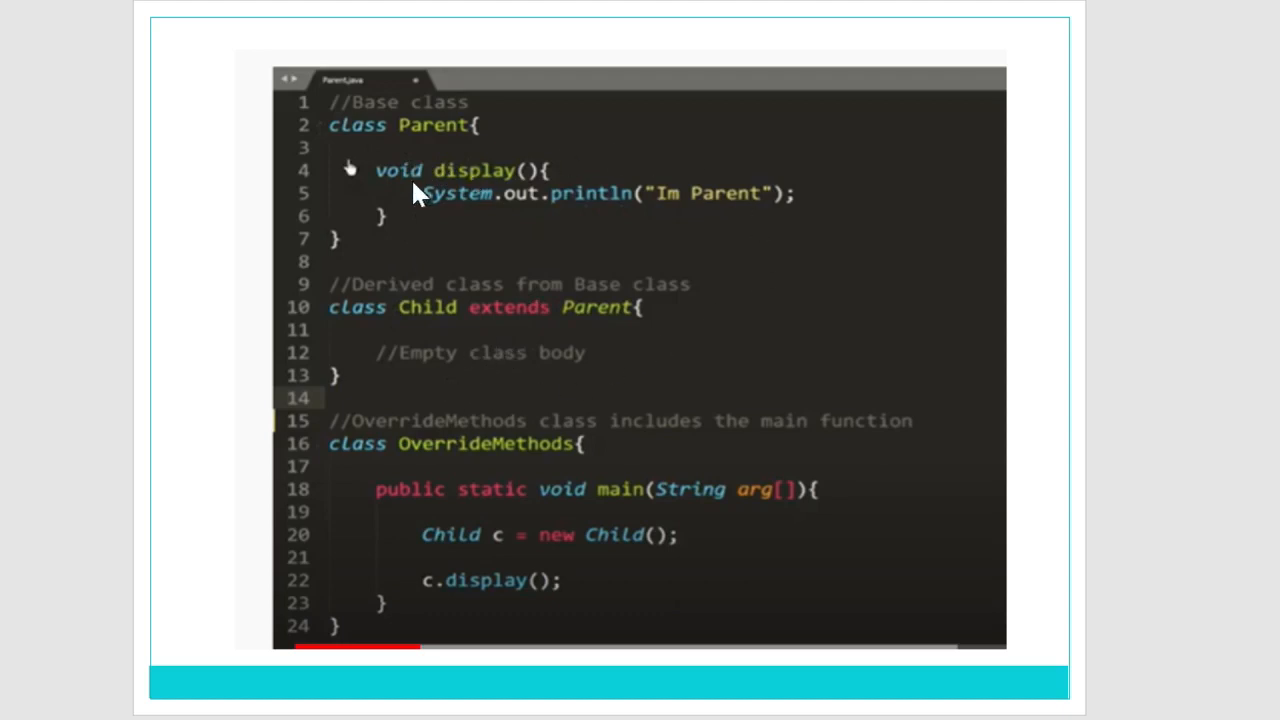
pyautogui.moveTo(1156, 360)
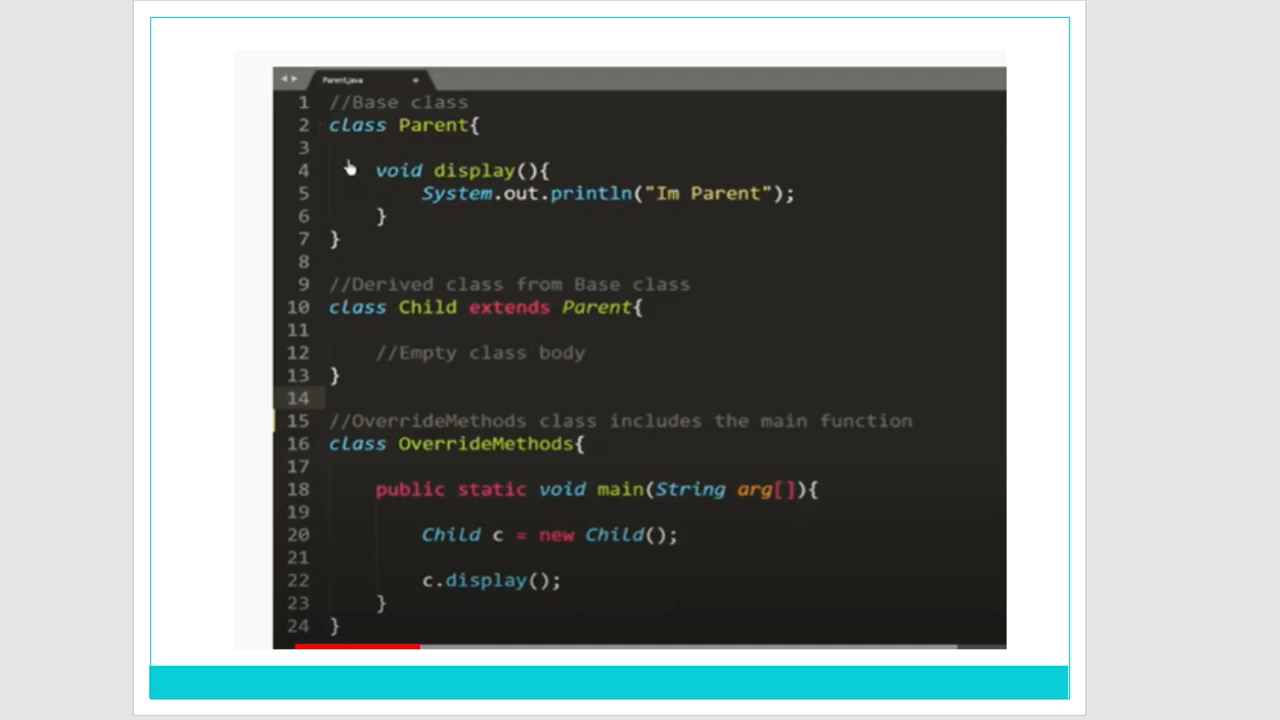
pyautogui.moveTo(408, 236)
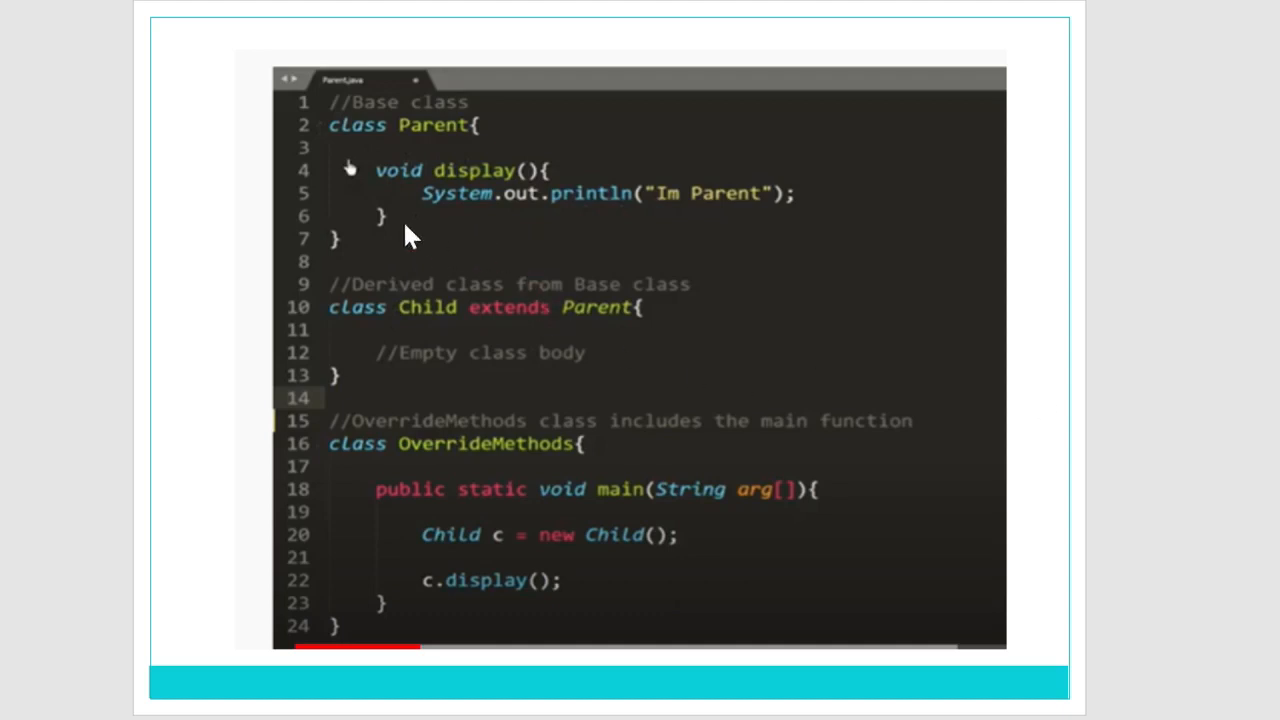
pyautogui.moveTo(532, 192)
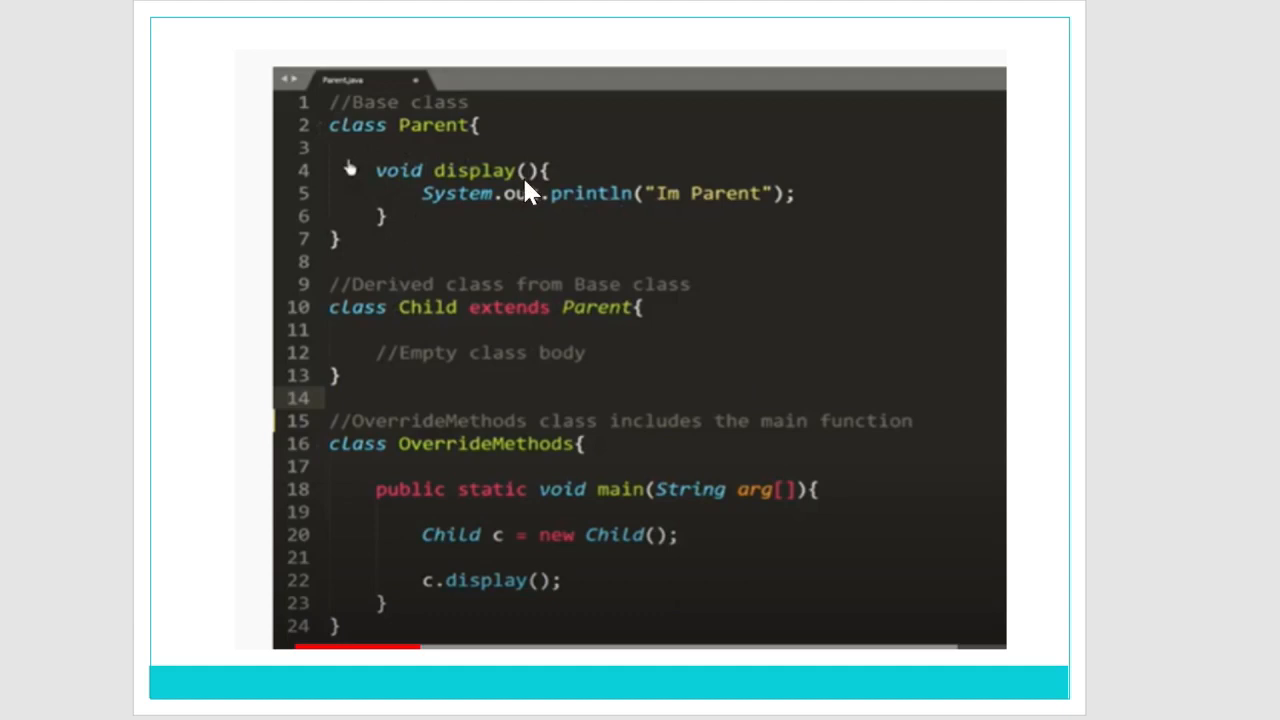
pyautogui.moveTo(720, 230)
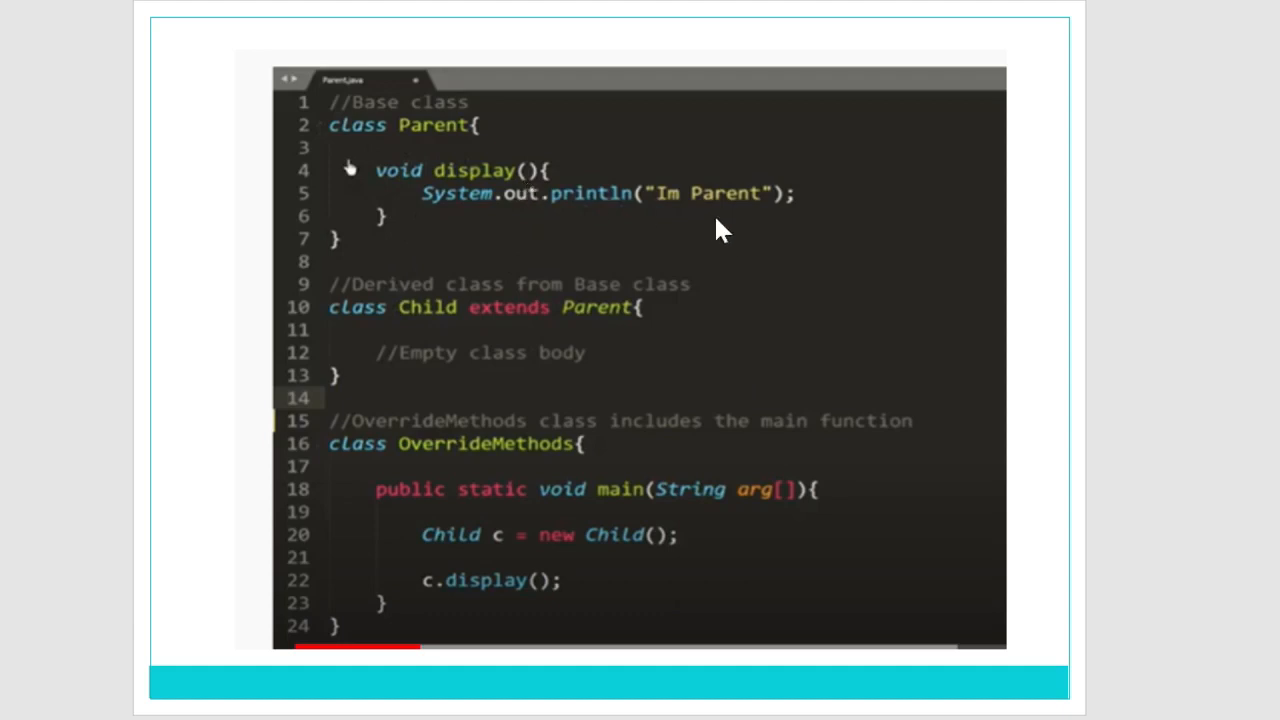
pyautogui.moveTo(784, 224)
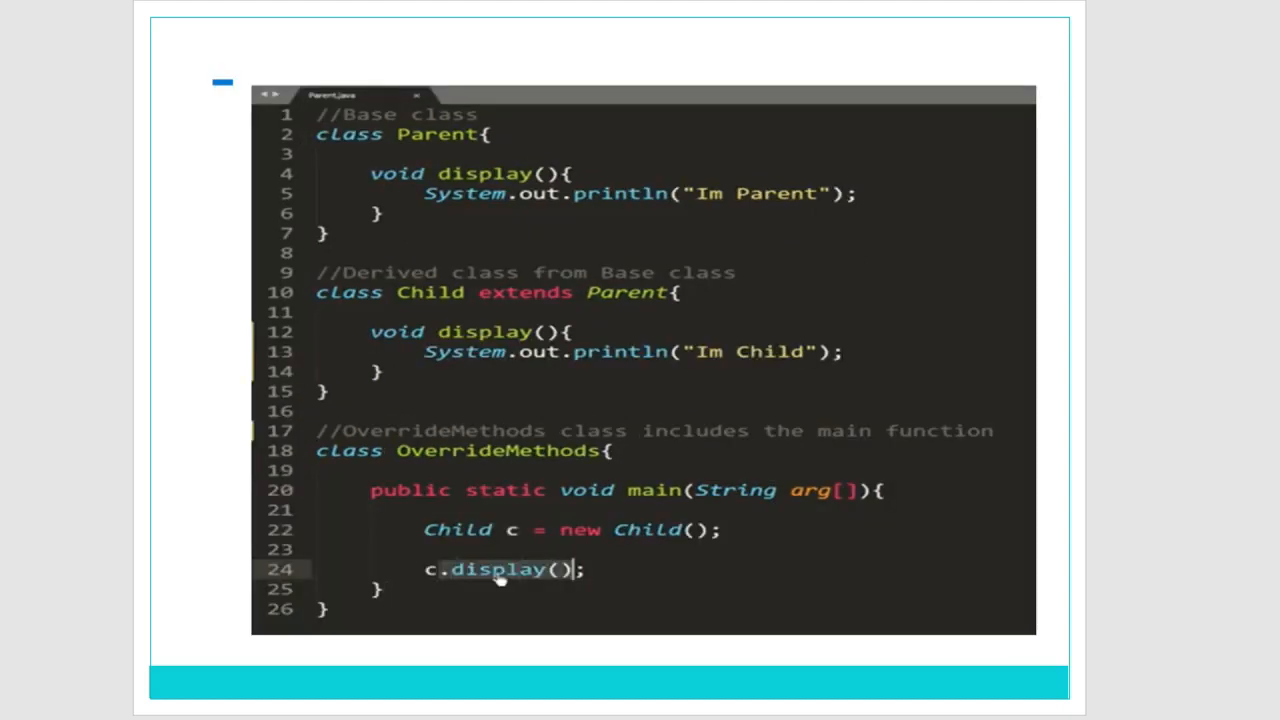
pyautogui.moveTo(588, 476)
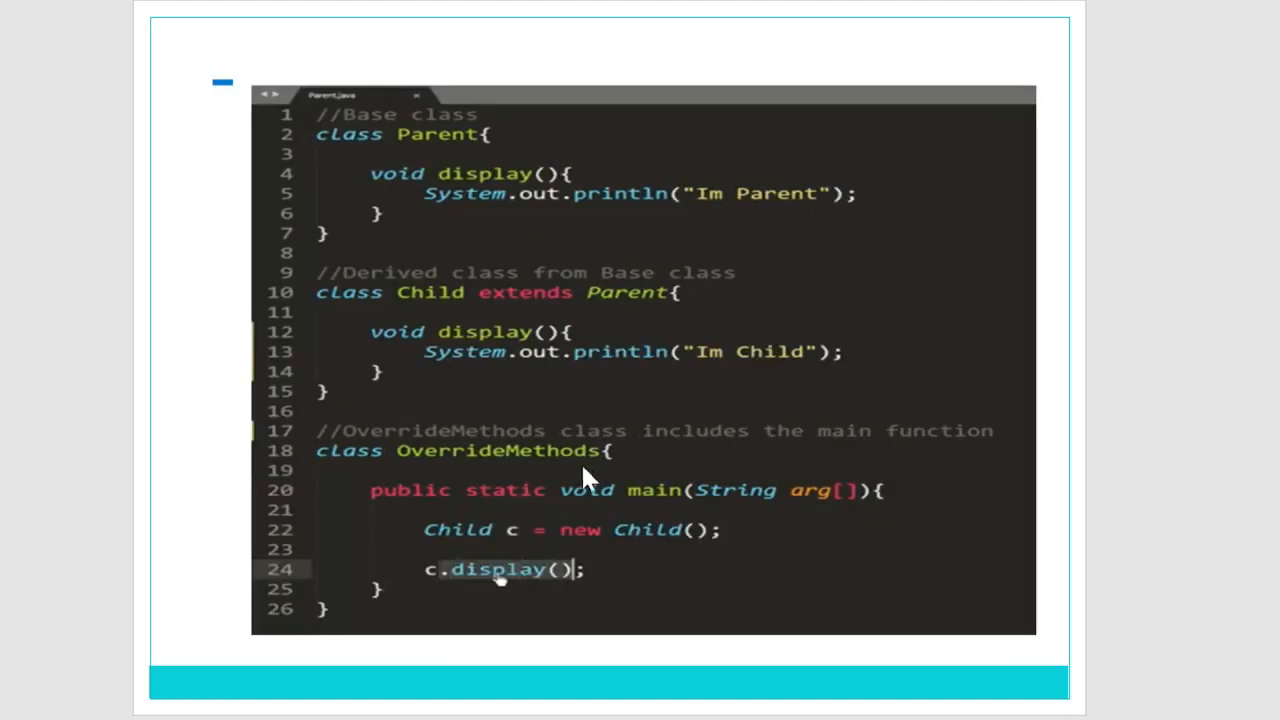
pyautogui.moveTo(470, 392)
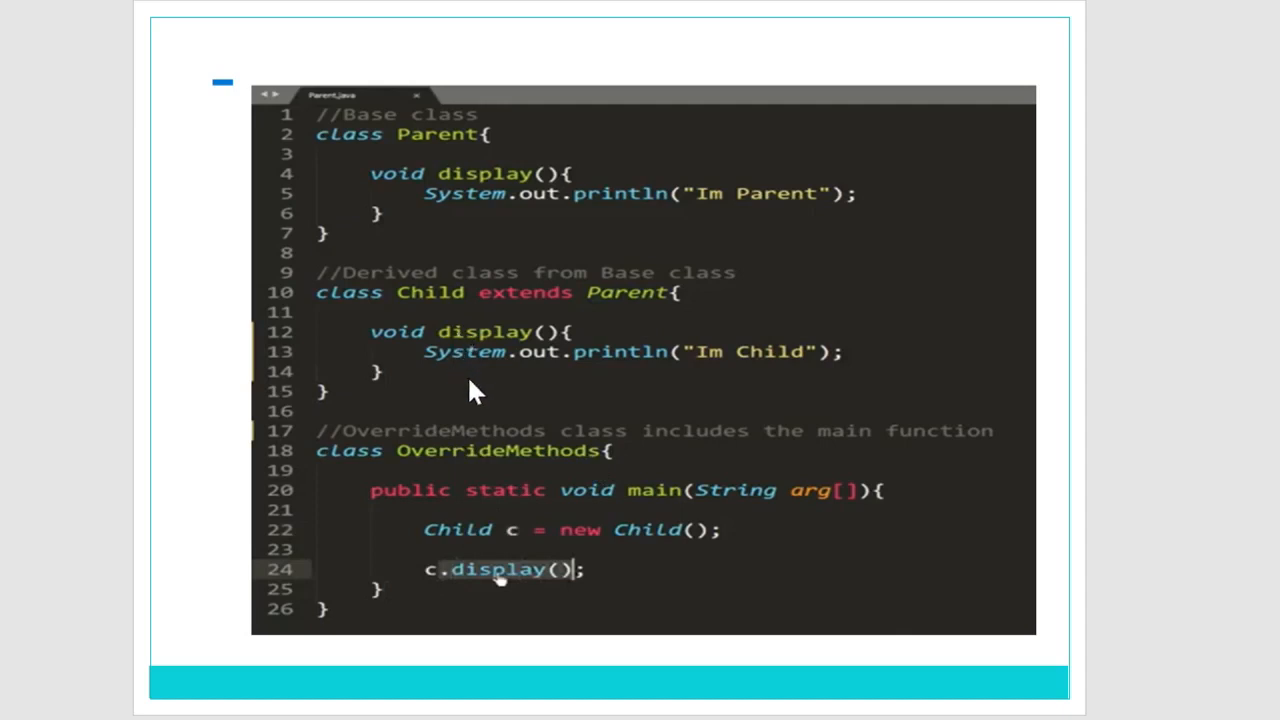
pyautogui.moveTo(478, 184)
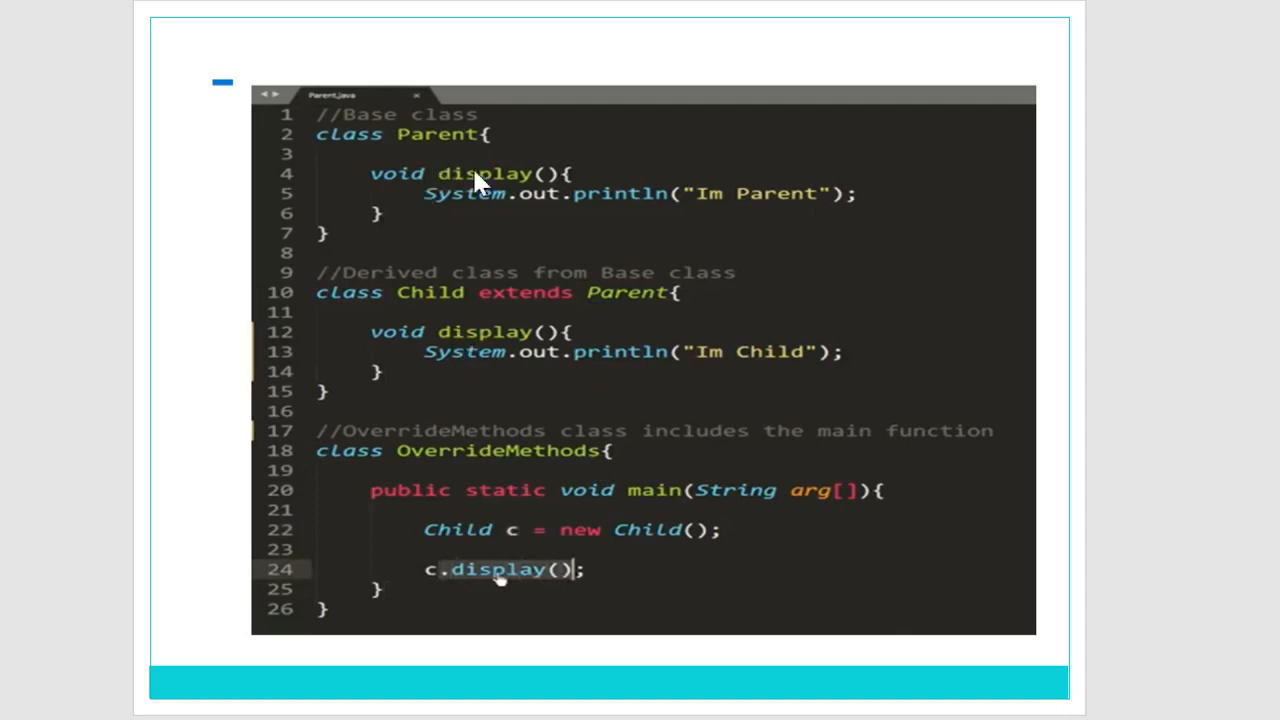
pyautogui.moveTo(466, 228)
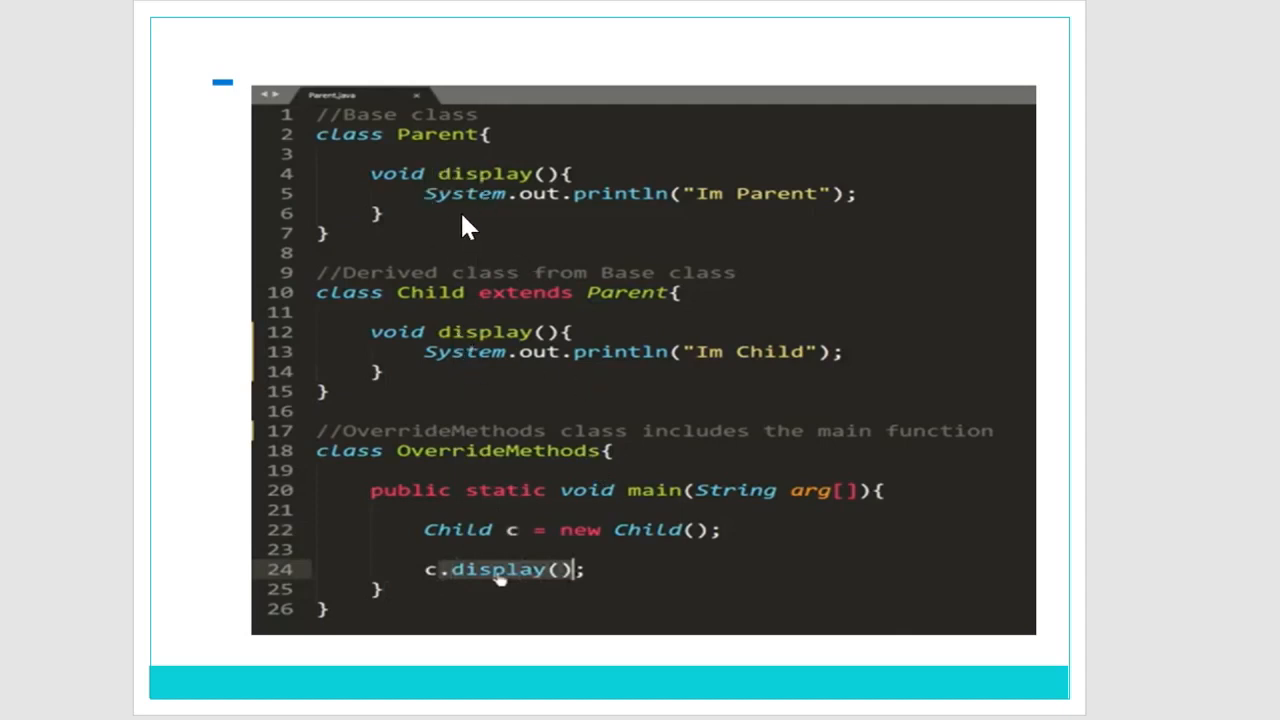
pyautogui.moveTo(452, 386)
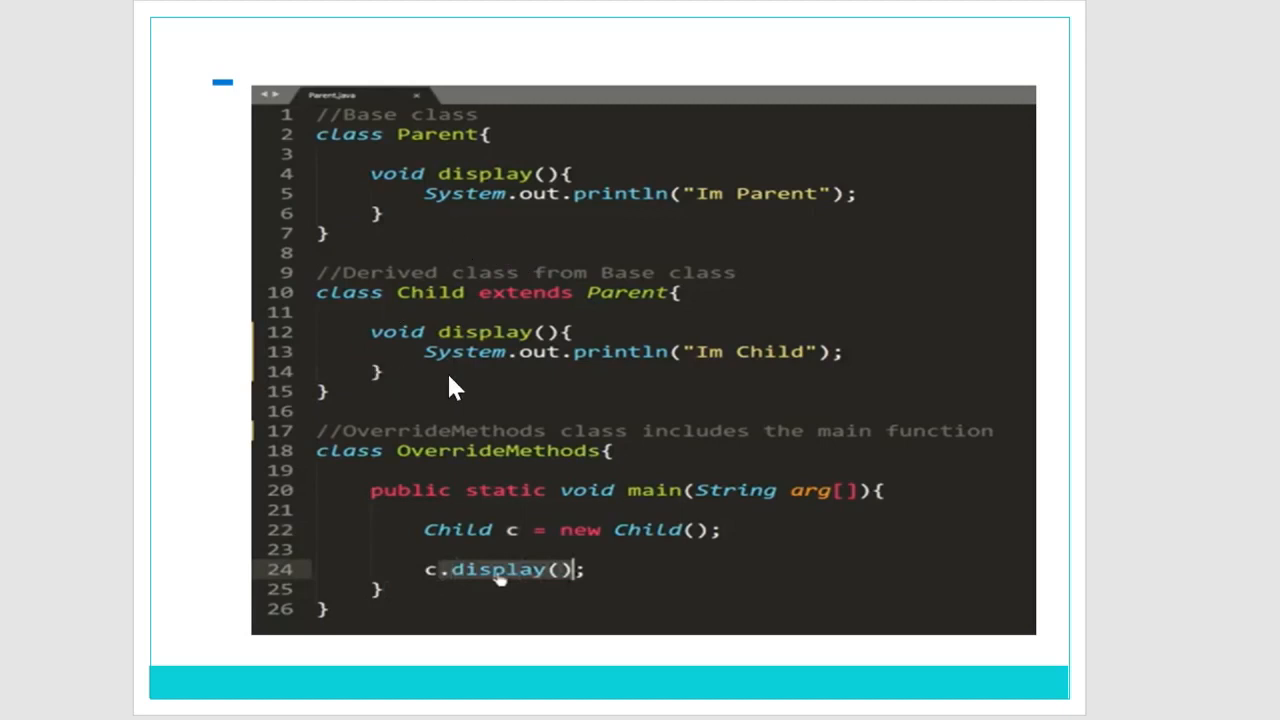
pyautogui.moveTo(462, 388)
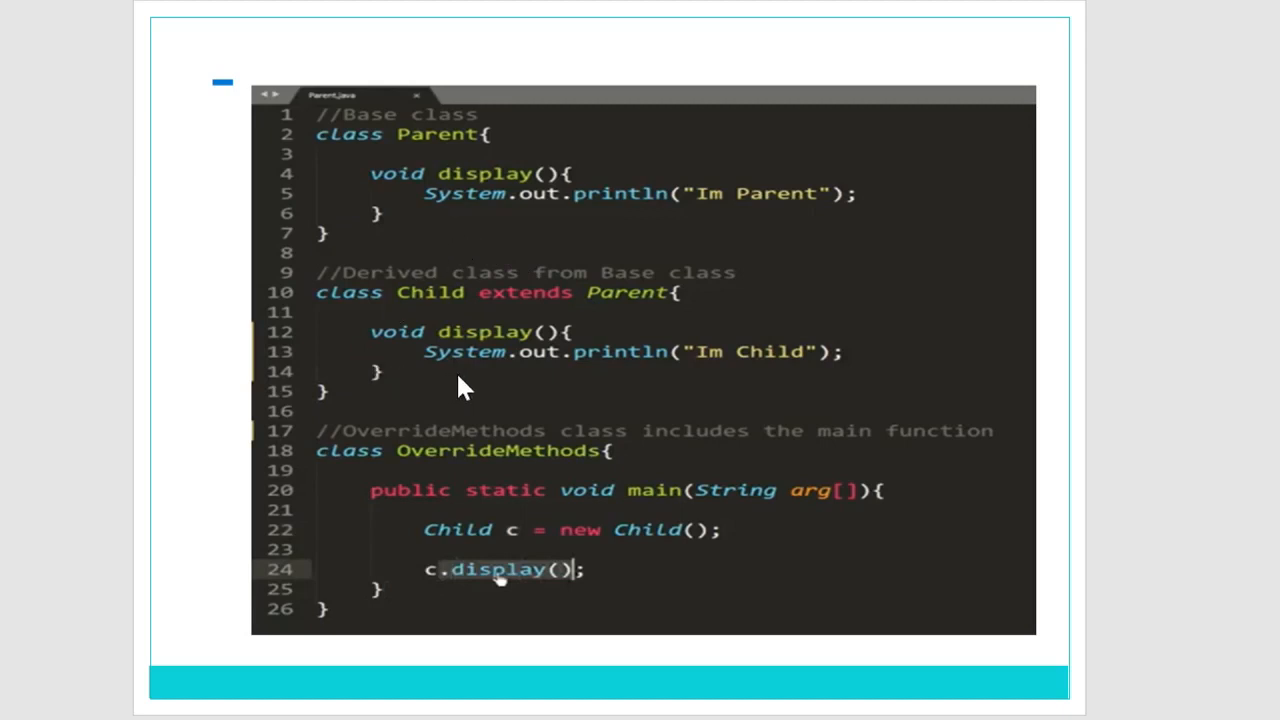
pyautogui.moveTo(450, 530)
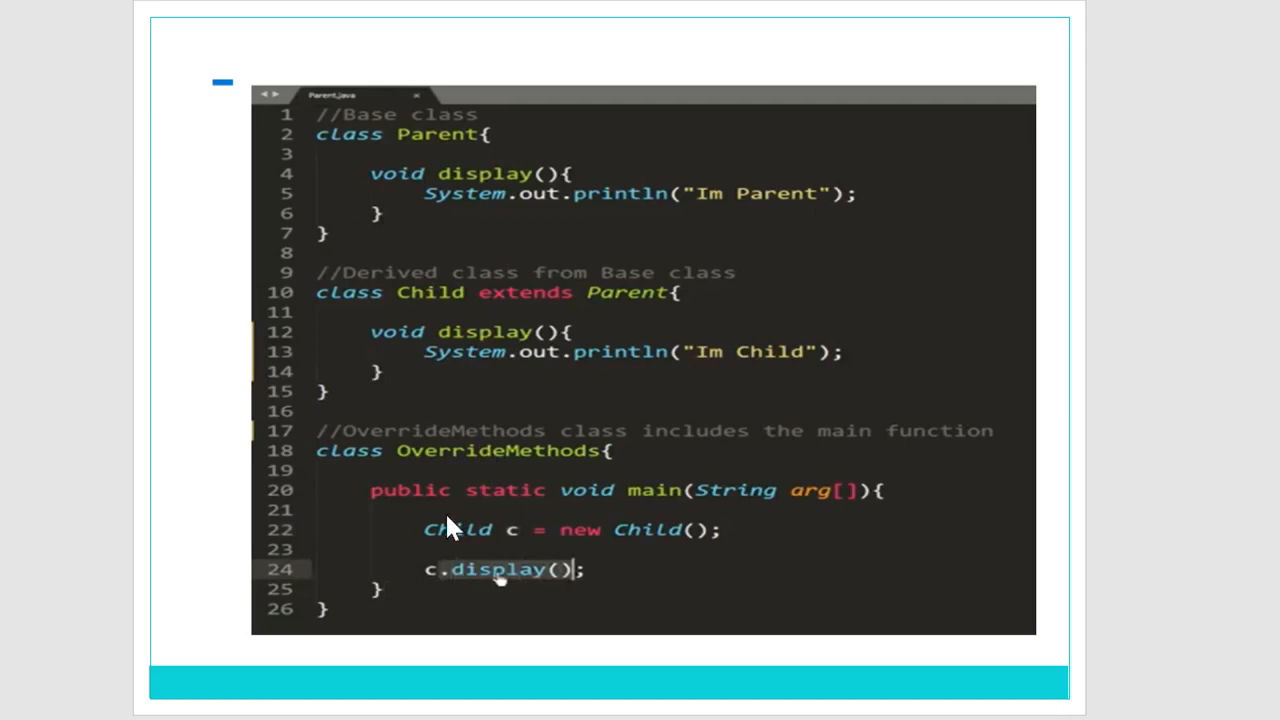
pyautogui.moveTo(530, 476)
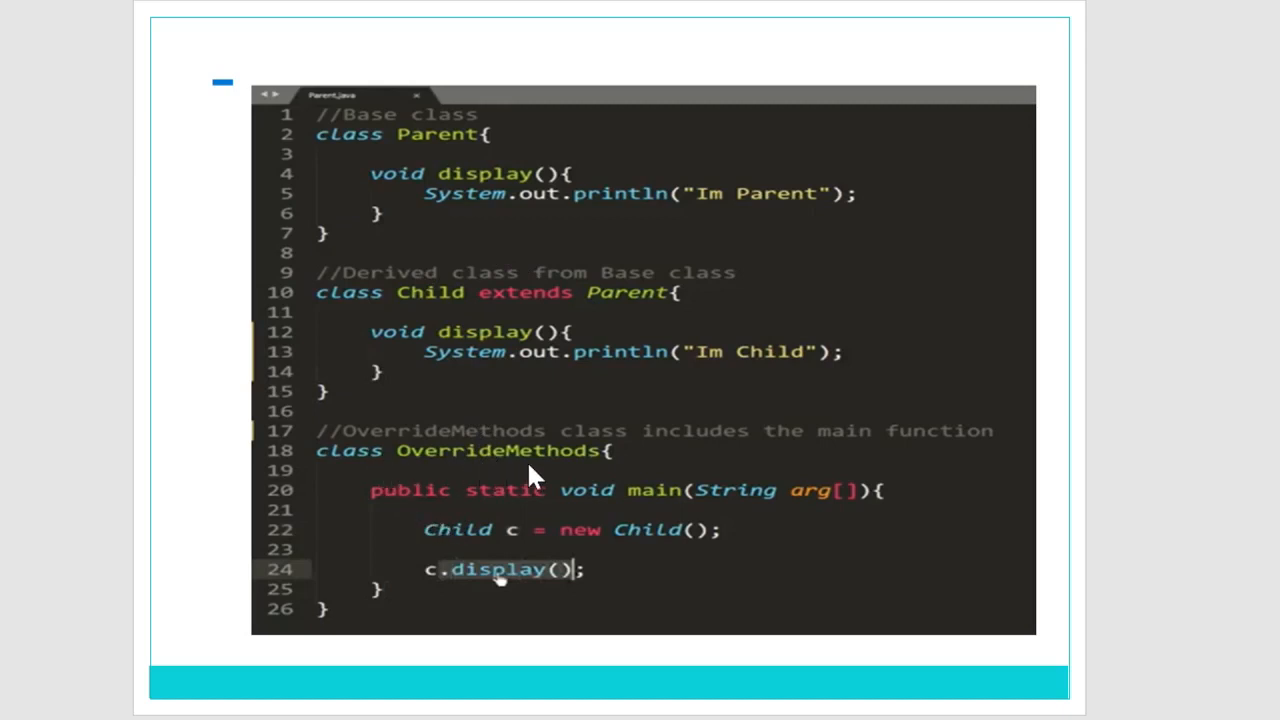
pyautogui.moveTo(524, 524)
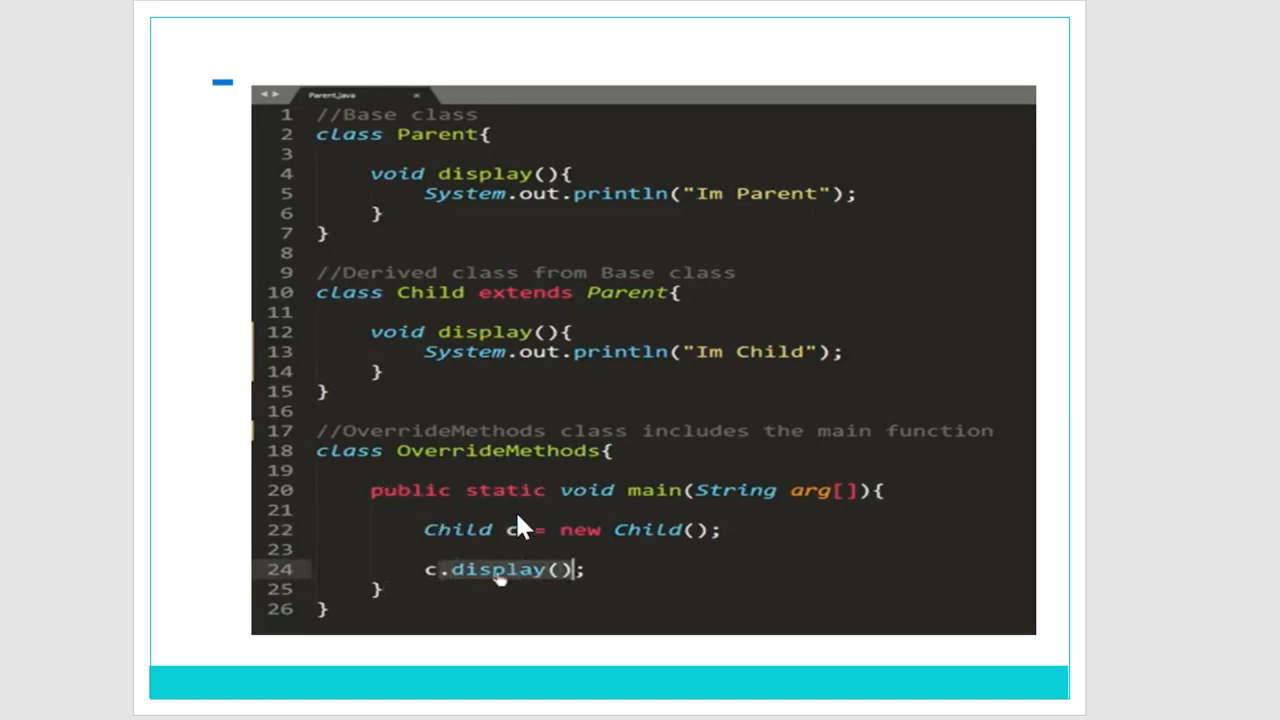
pyautogui.moveTo(444, 400)
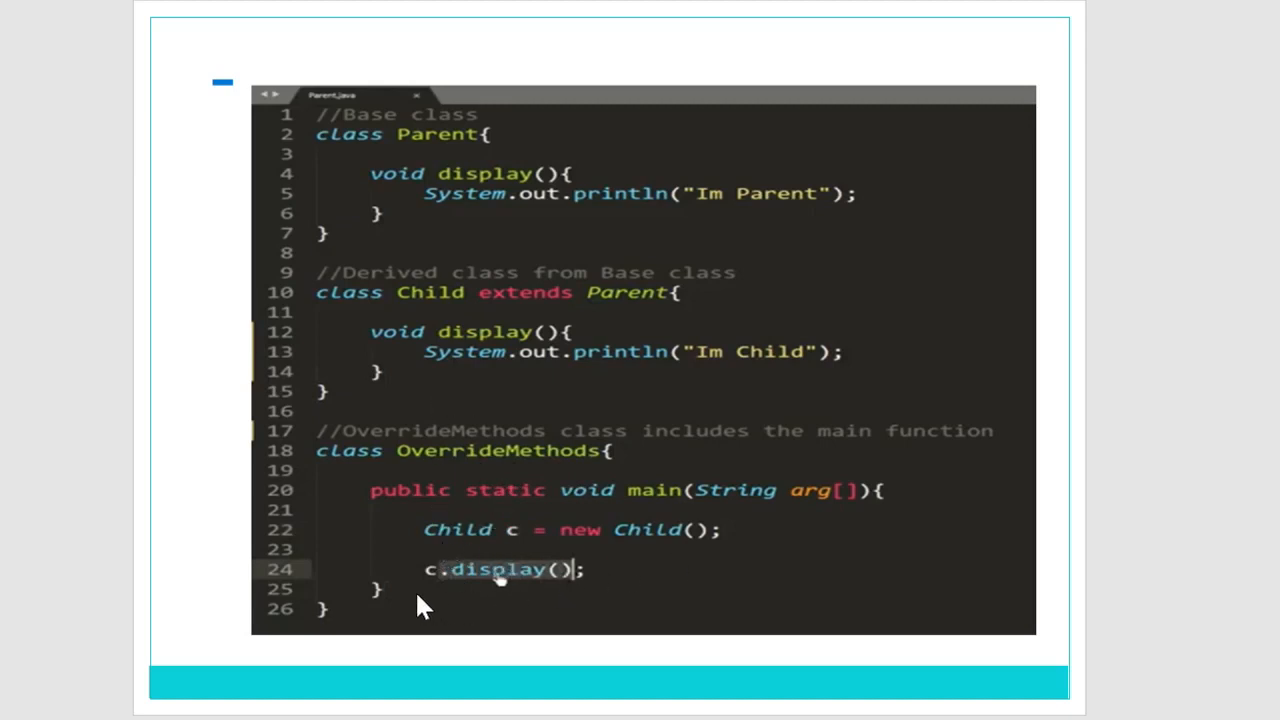
pyautogui.moveTo(570, 596)
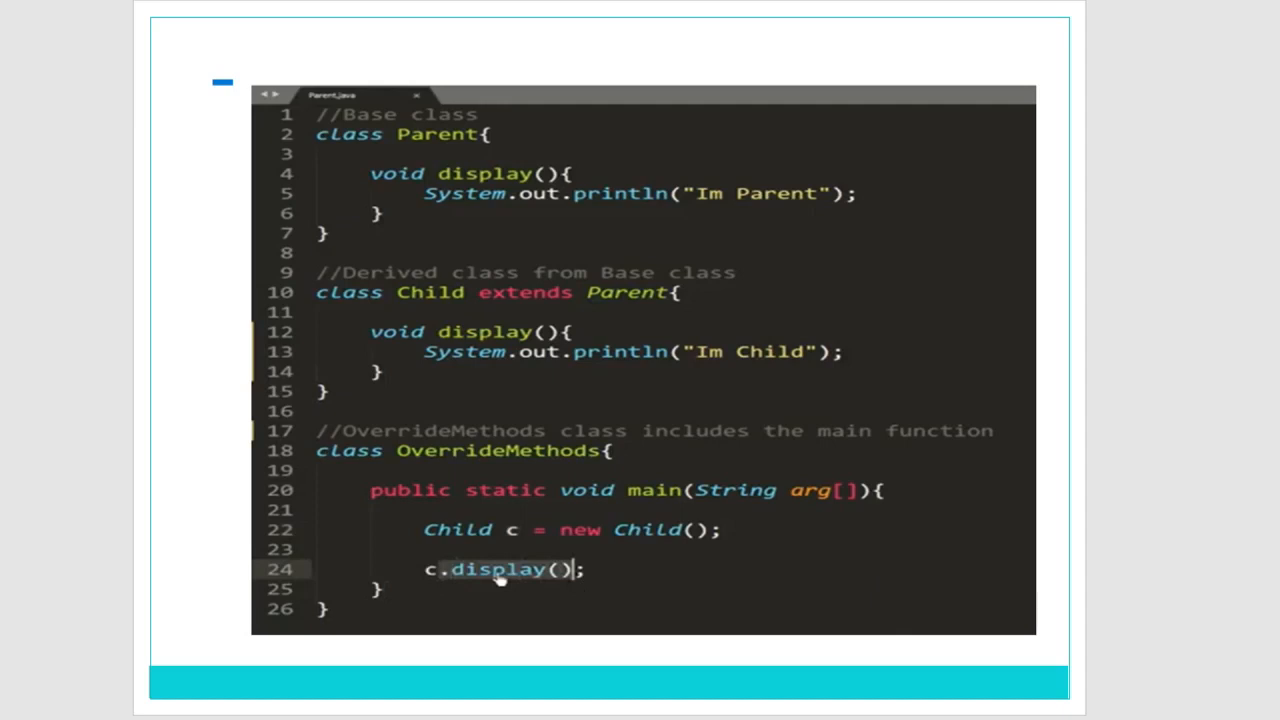
pyautogui.moveTo(444, 508)
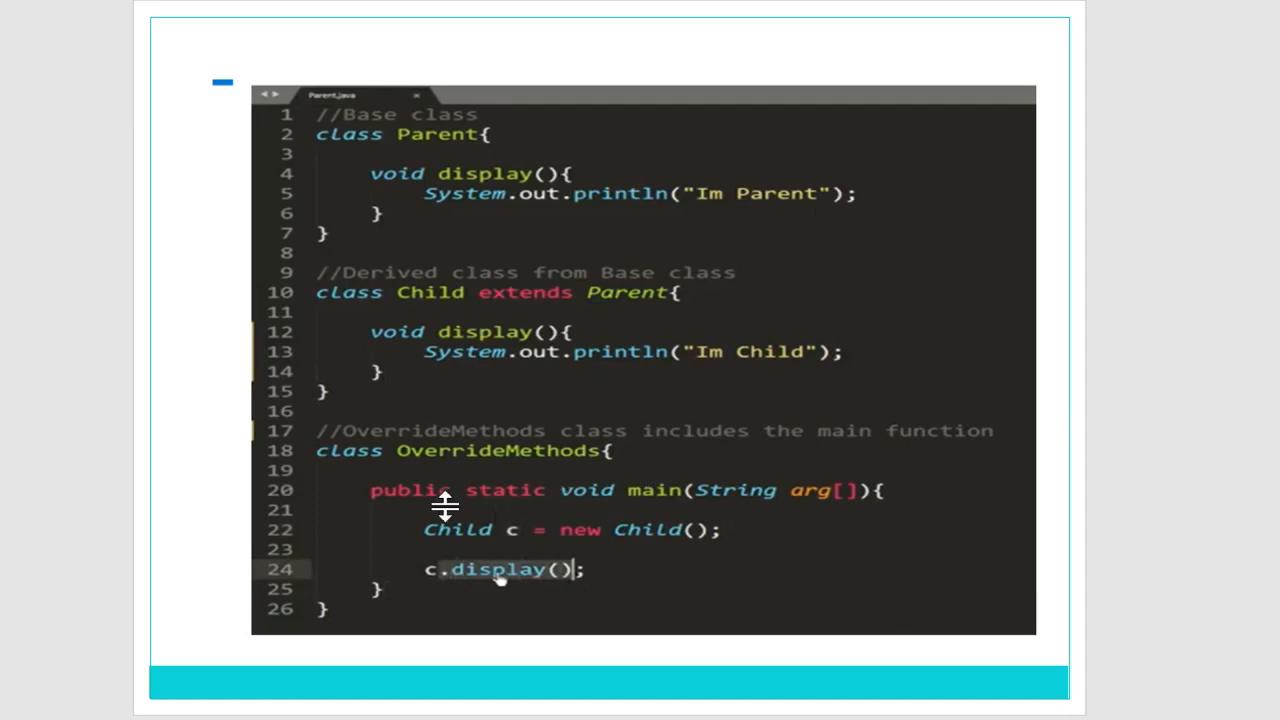
pyautogui.moveTo(480, 348)
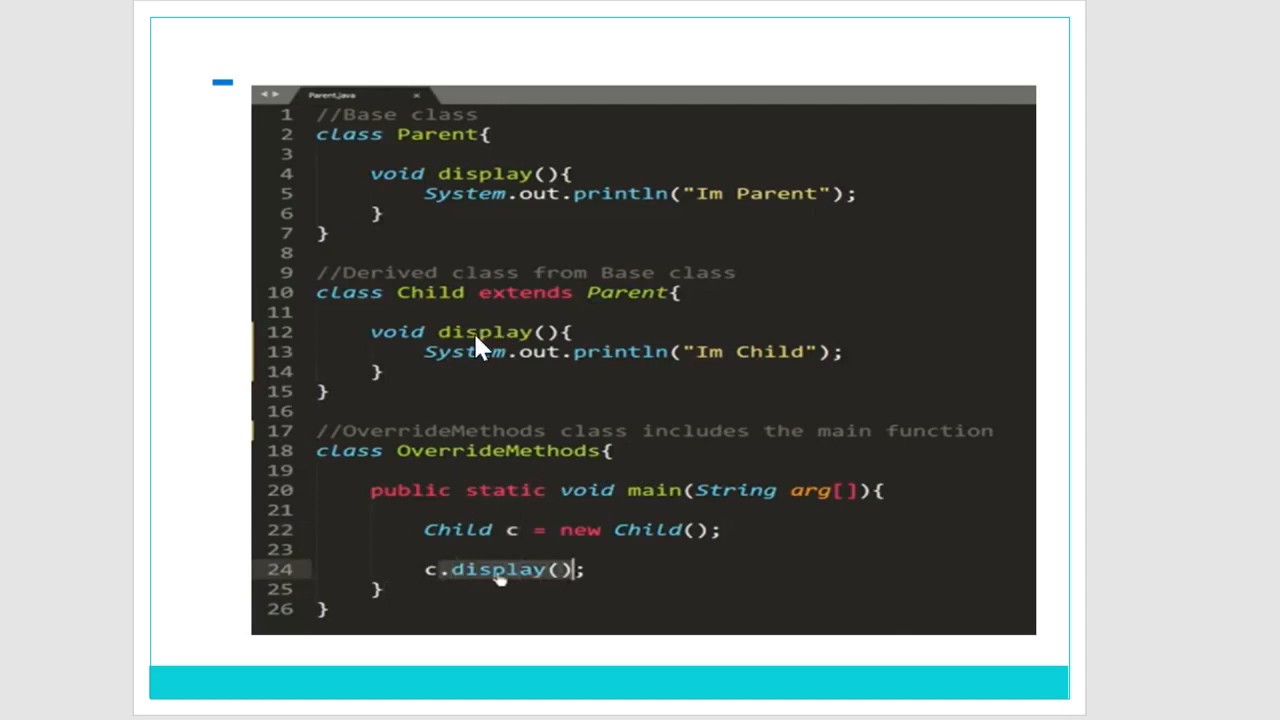
pyautogui.moveTo(670, 384)
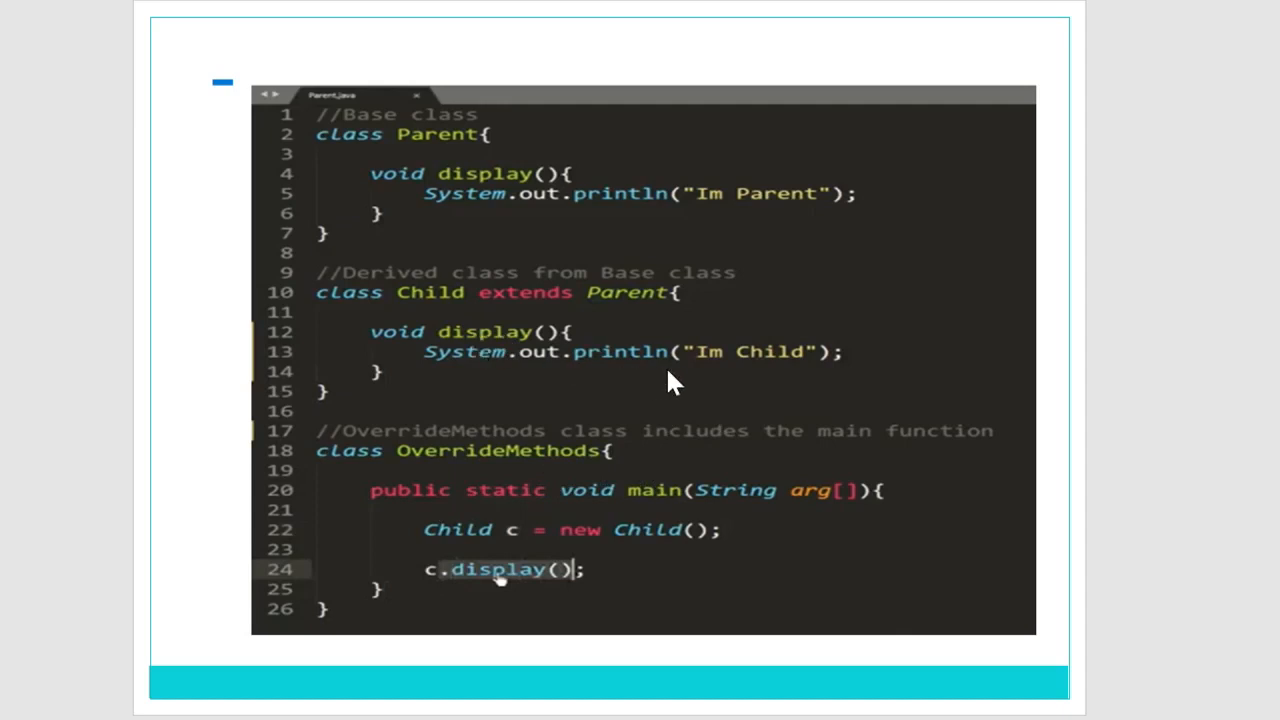
pyautogui.moveTo(764, 360)
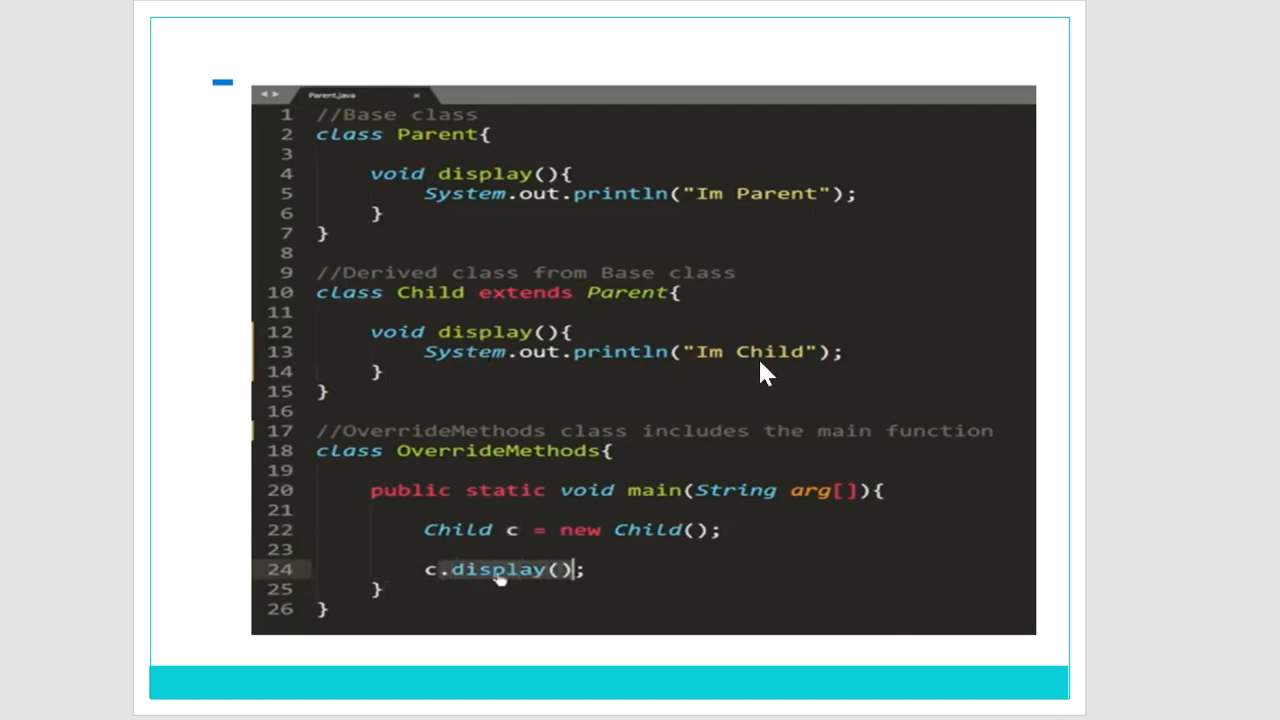
pyautogui.moveTo(400, 344)
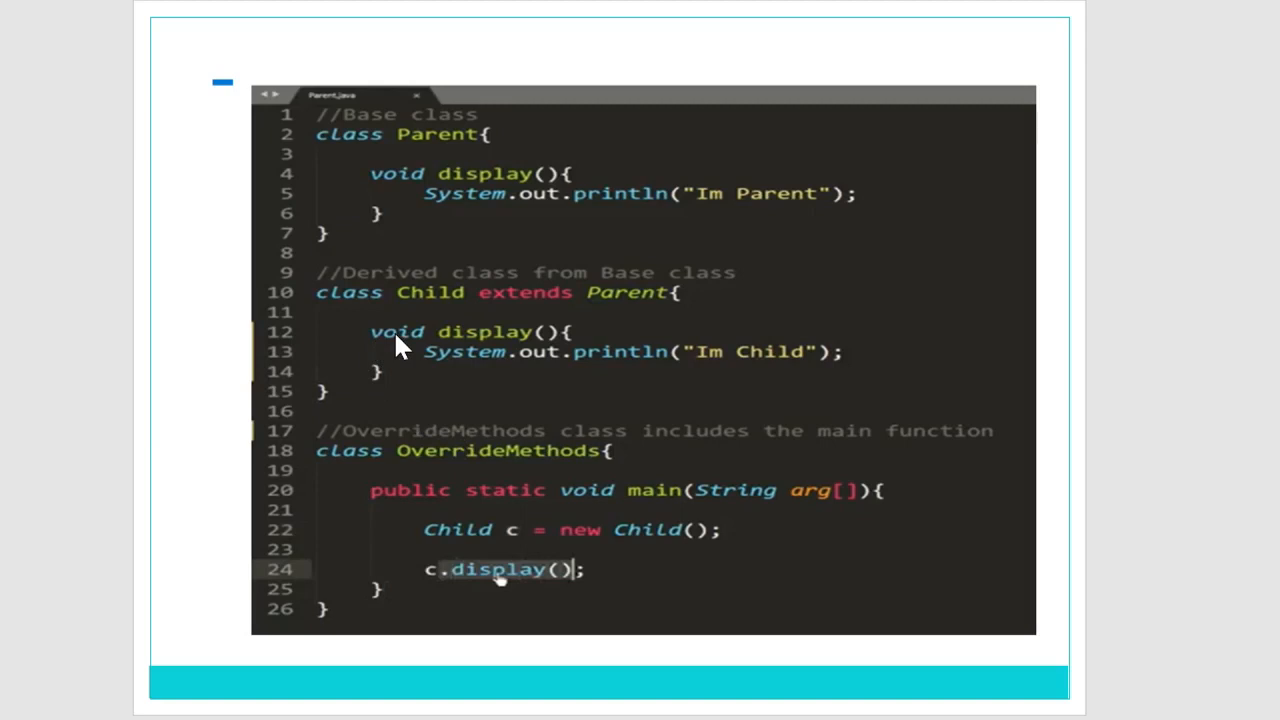
pyautogui.moveTo(370, 164)
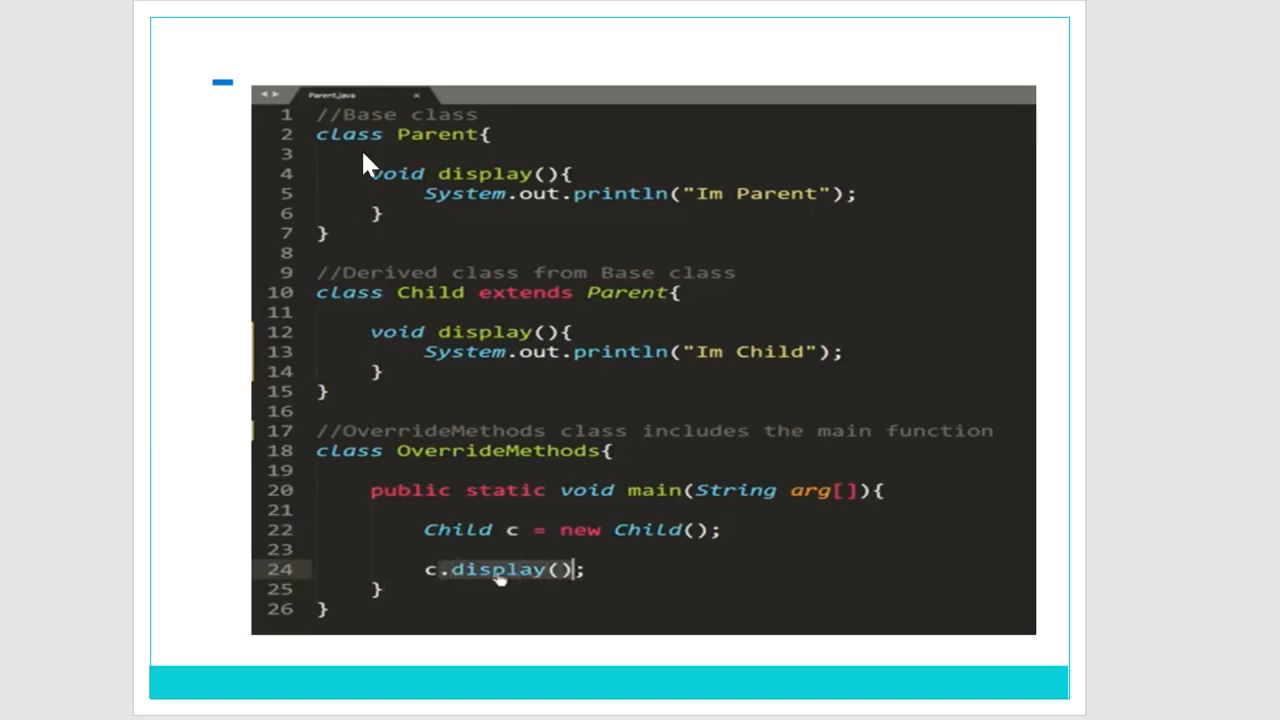
pyautogui.moveTo(430, 196)
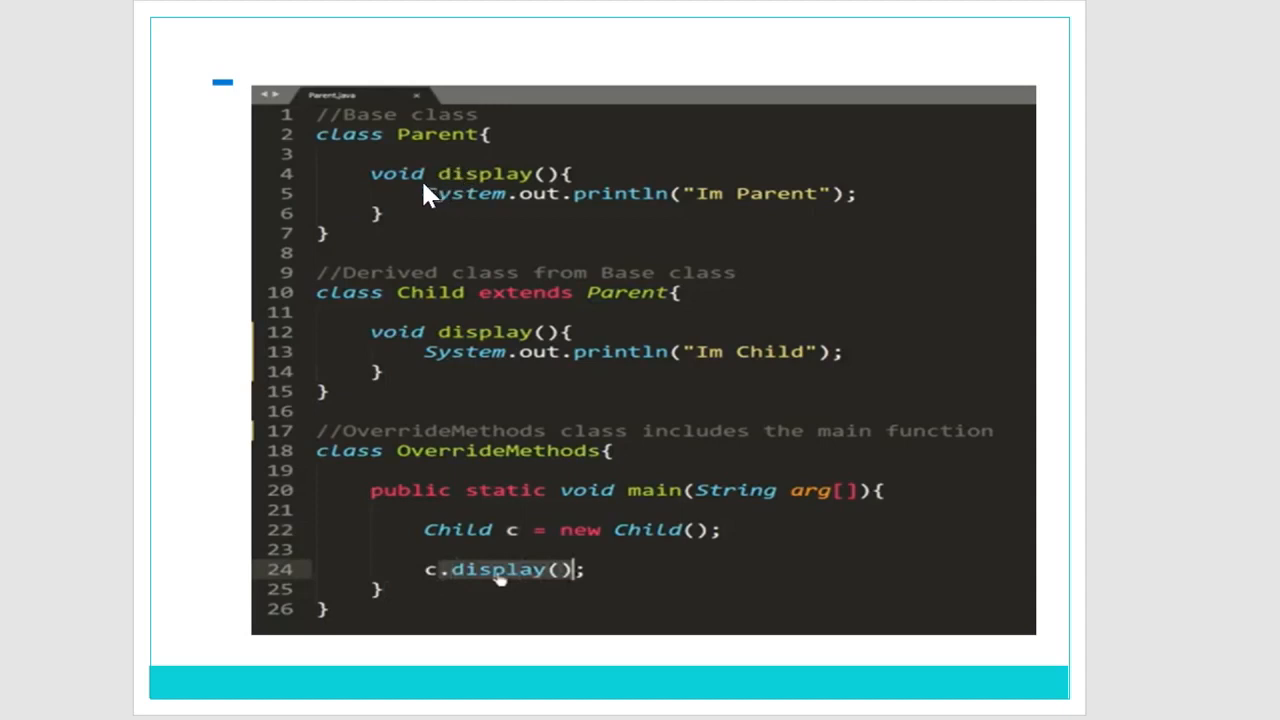
pyautogui.moveTo(430, 352)
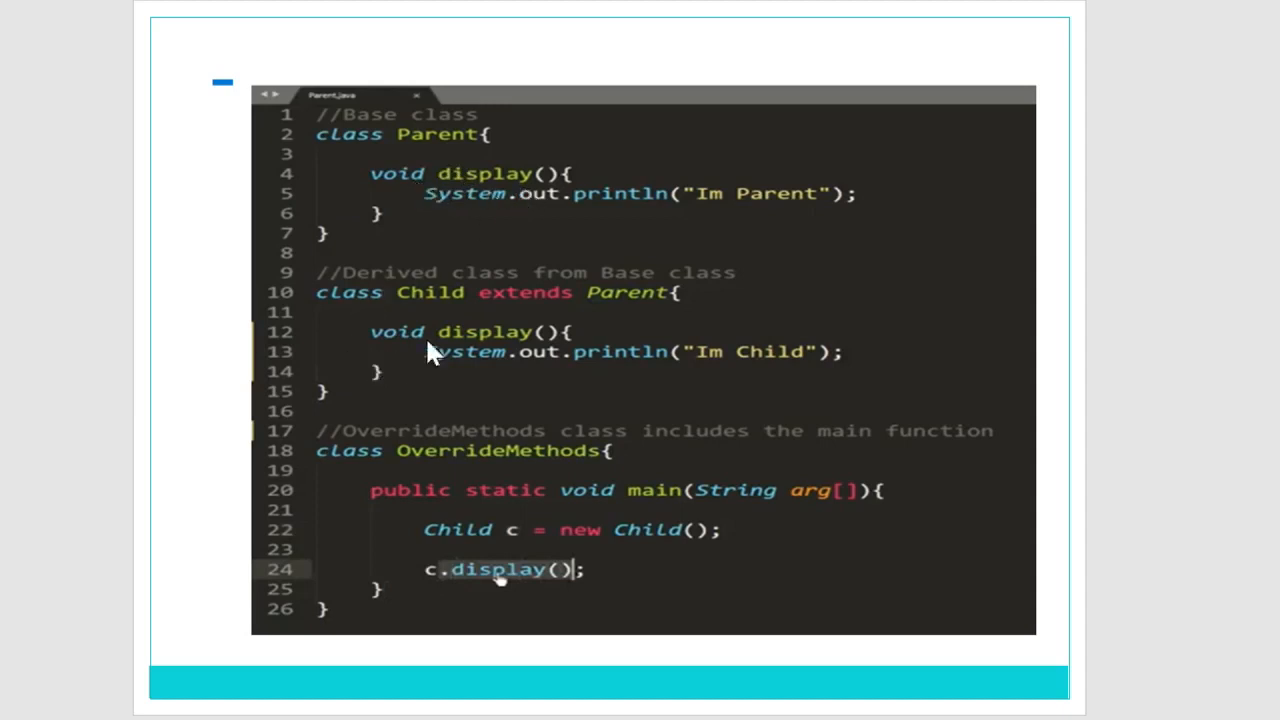
pyautogui.moveTo(522, 364)
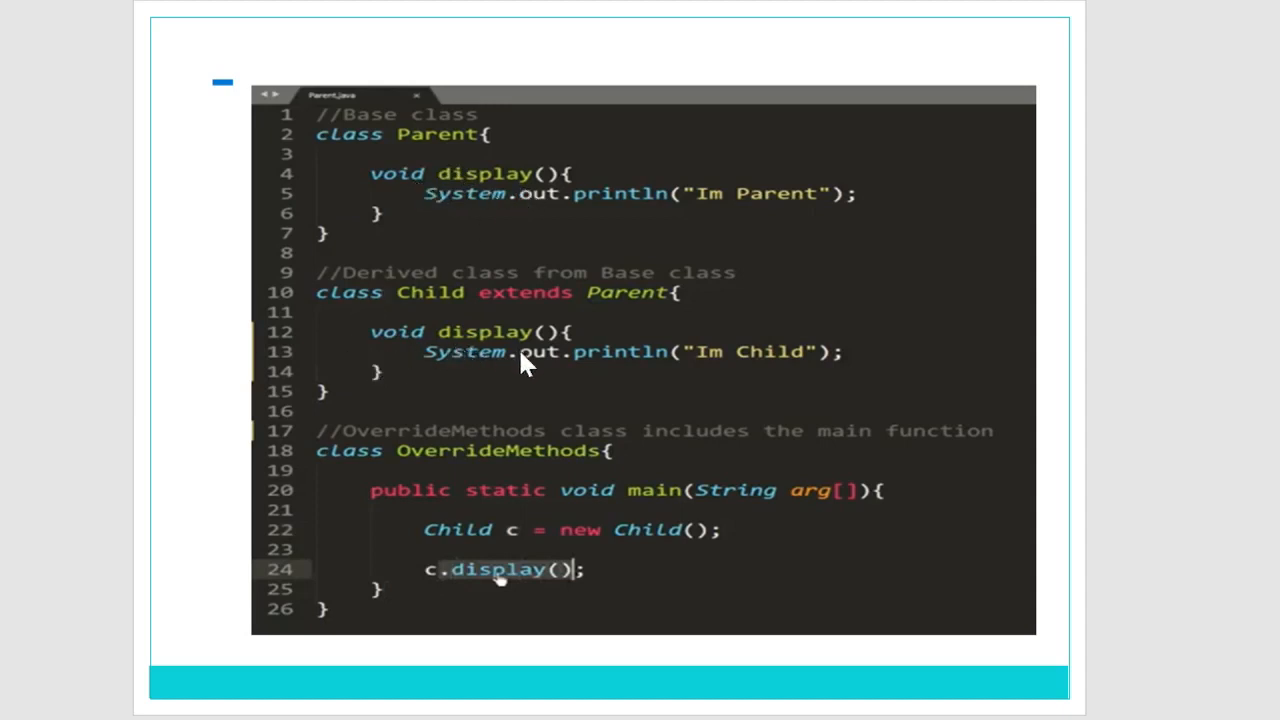
pyautogui.moveTo(398, 570)
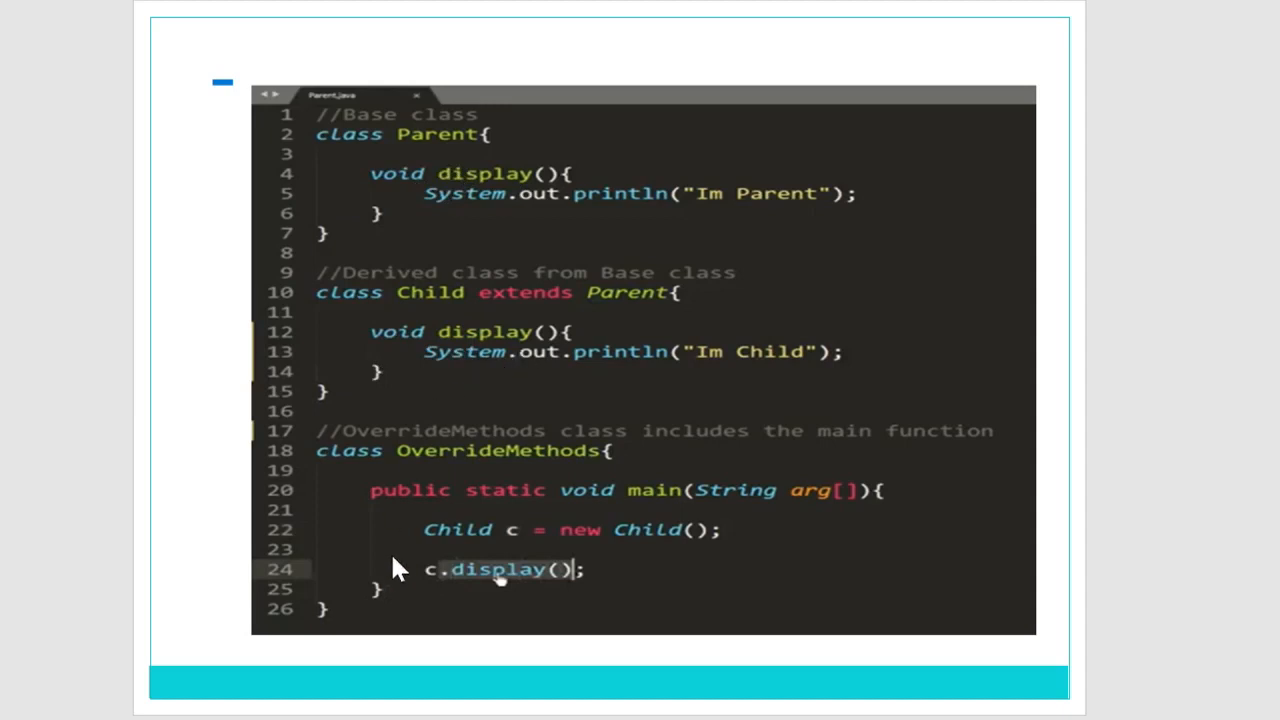